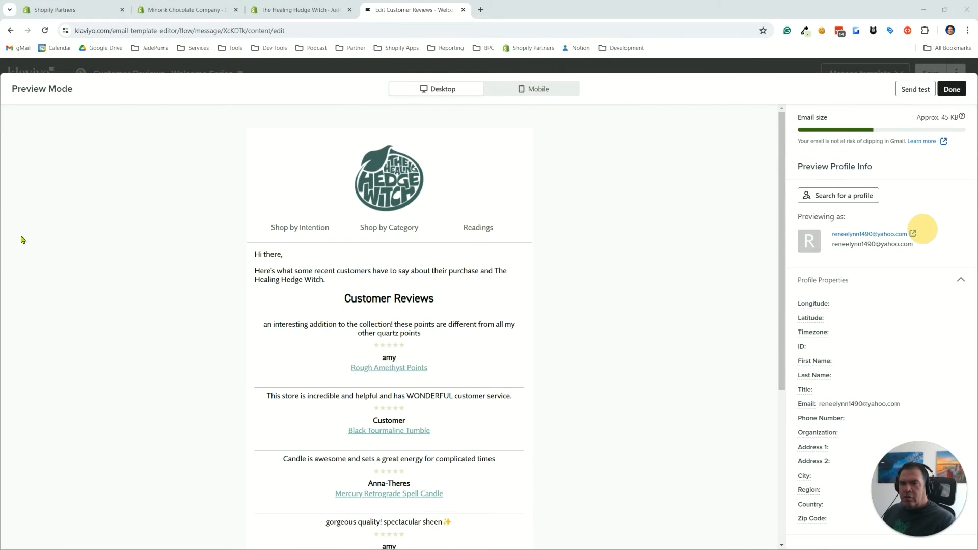
pyautogui.moveTo(124, 243)
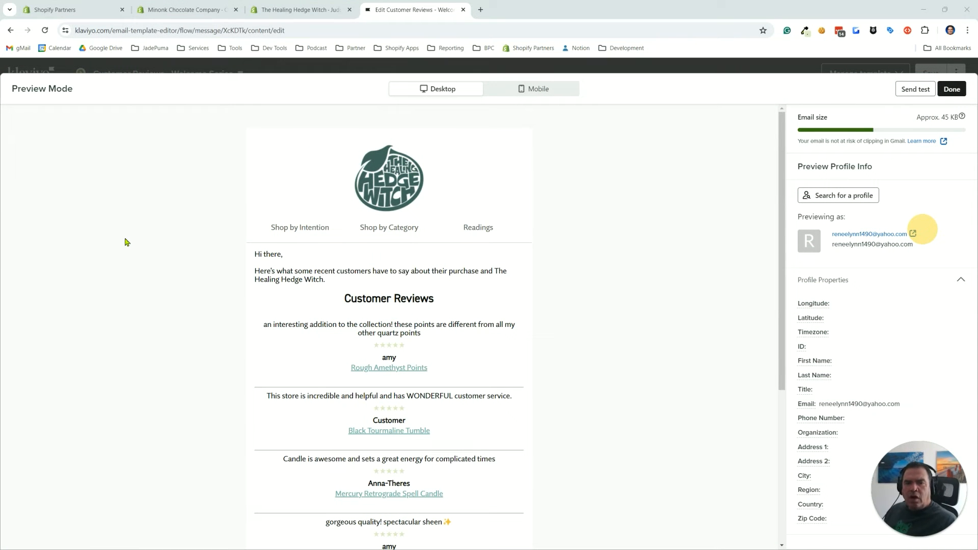
pyautogui.moveTo(306, 208)
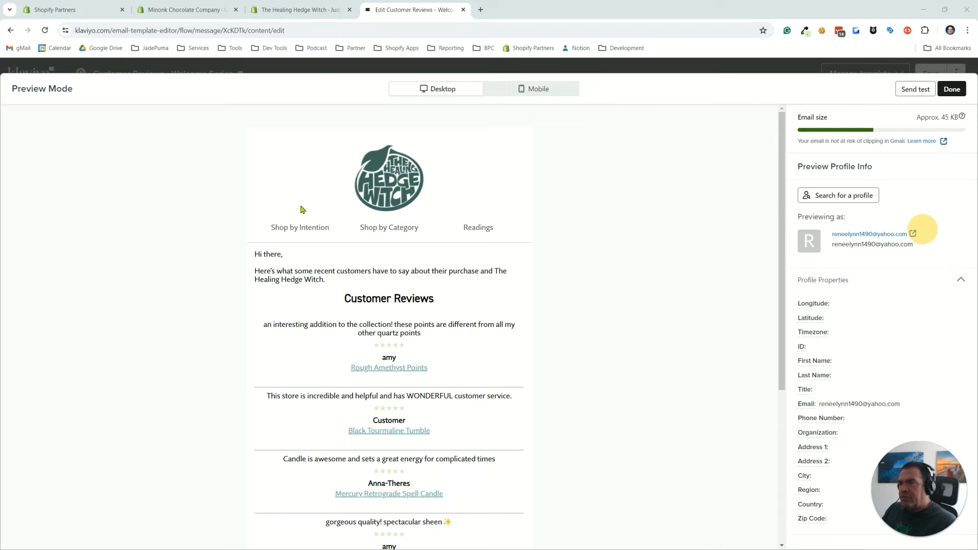
# Exit the Customer Reviews email preview and editor, returning to the account's Flows list
pyautogui.scroll(-3)
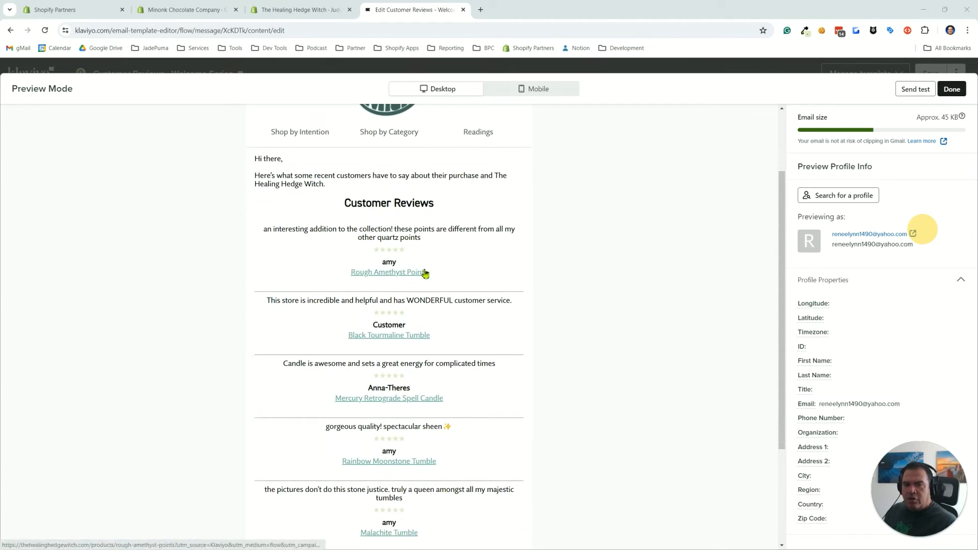
pyautogui.scroll(-3)
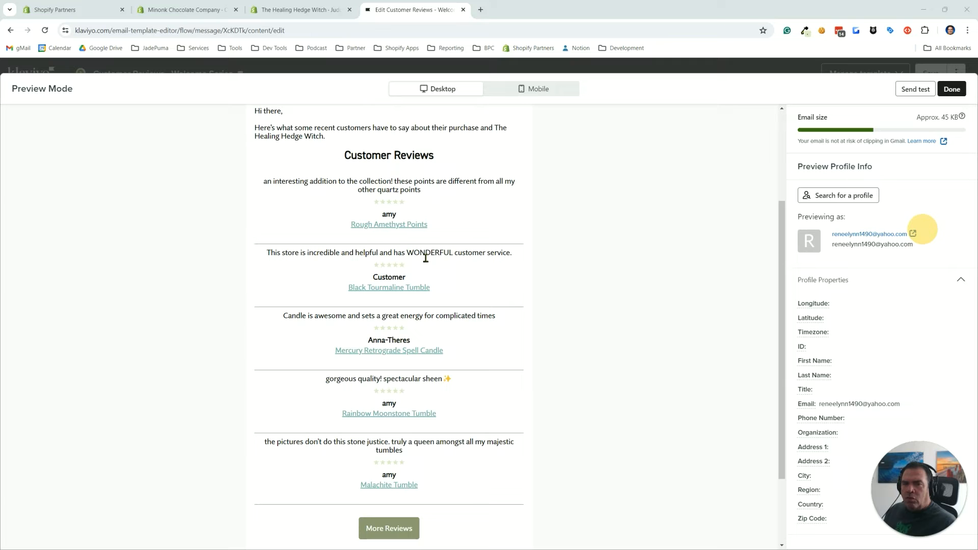
pyautogui.moveTo(429, 229)
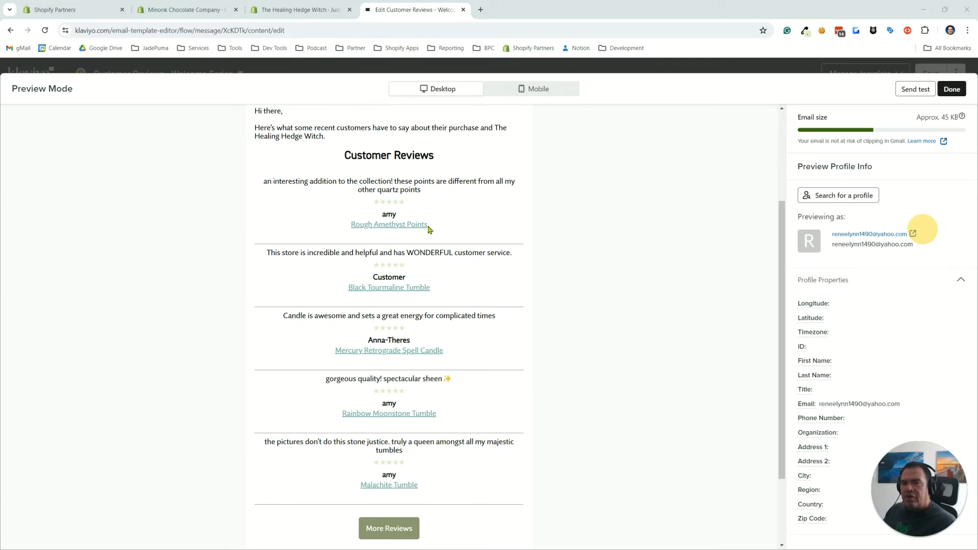
pyautogui.scroll(3)
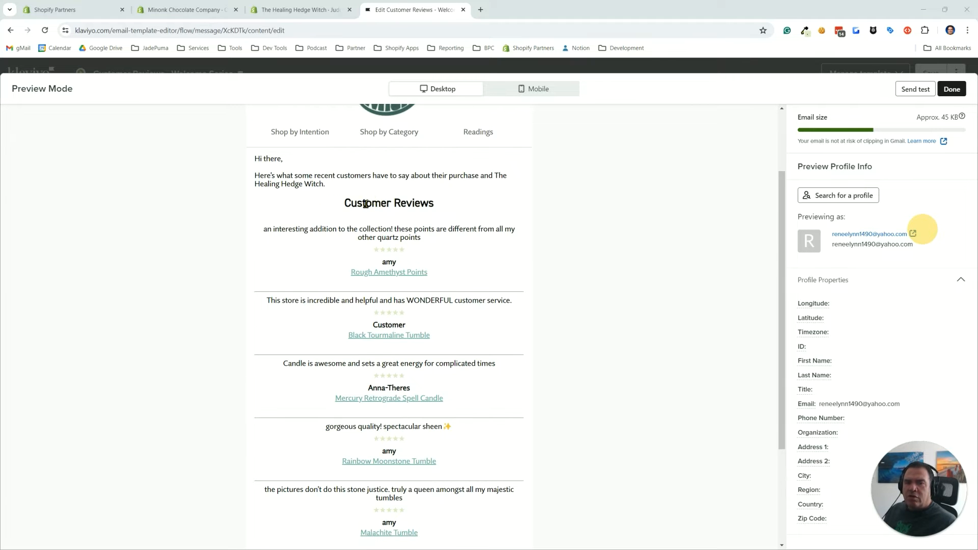
pyautogui.moveTo(320, 261)
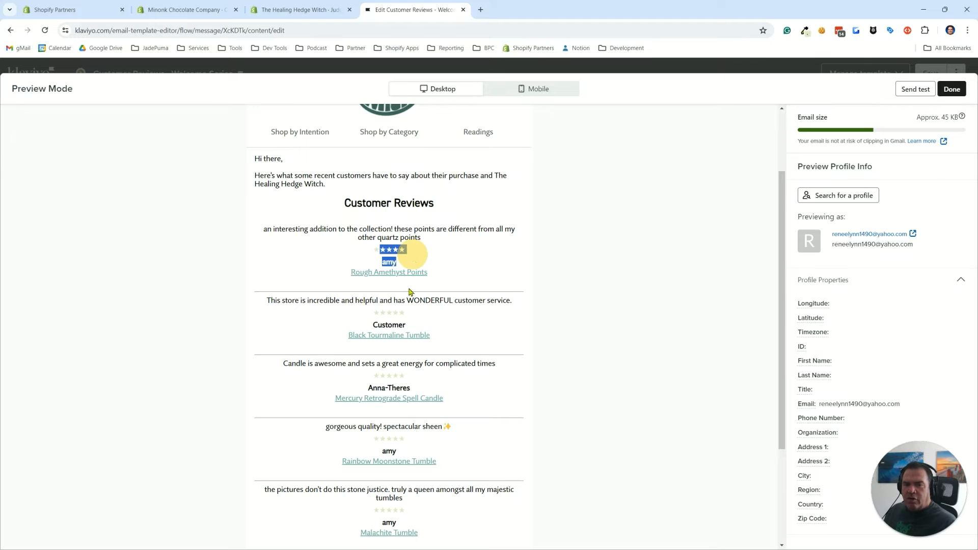
pyautogui.scroll(-3)
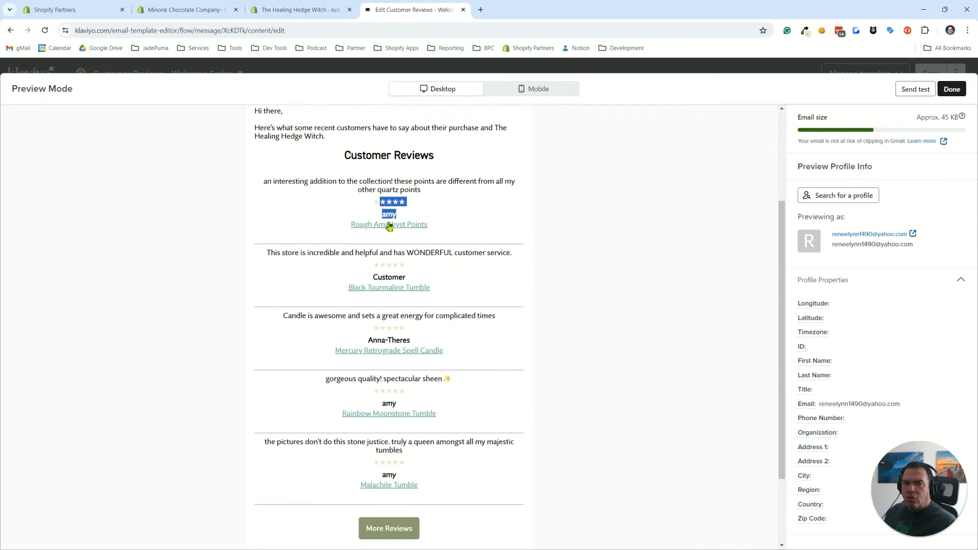
pyautogui.moveTo(401, 313)
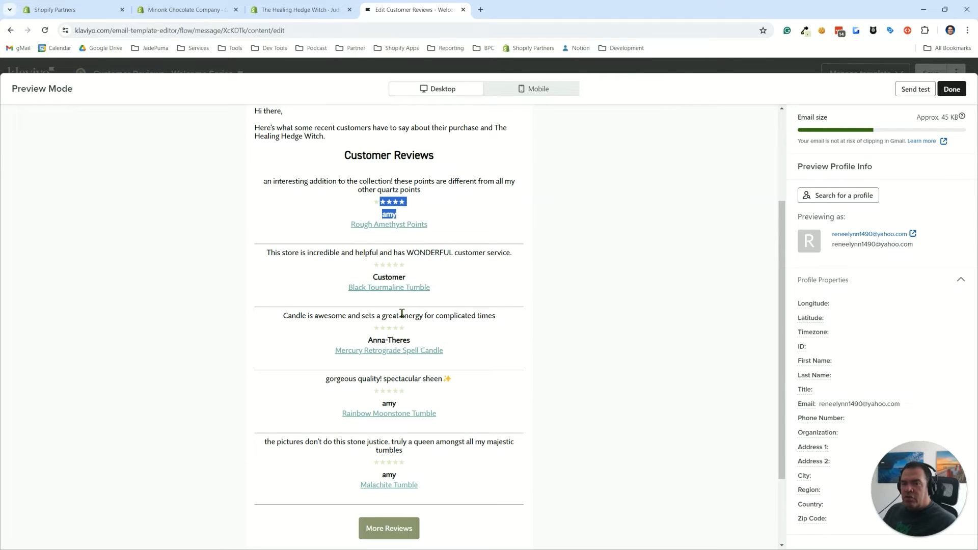
pyautogui.moveTo(394, 297)
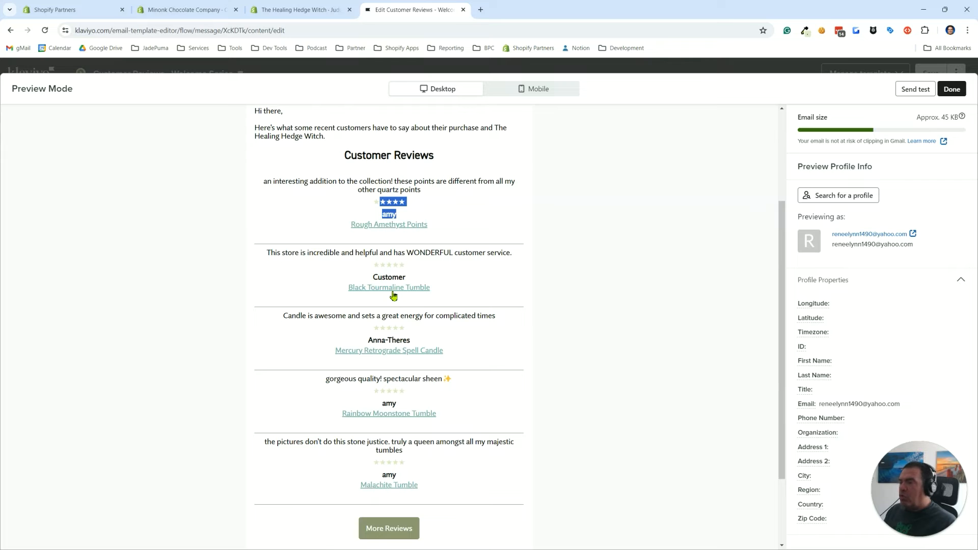
pyautogui.moveTo(388, 287)
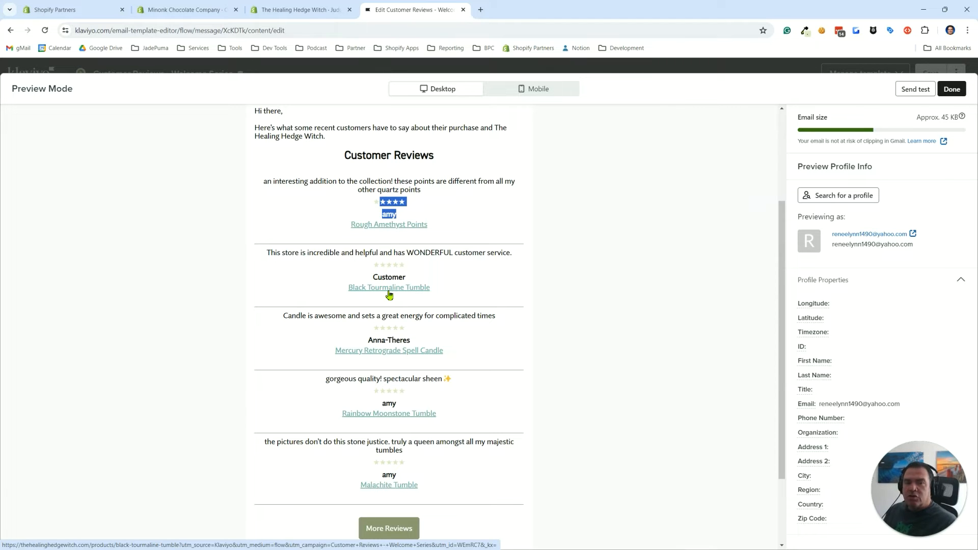
pyautogui.moveTo(923, 103)
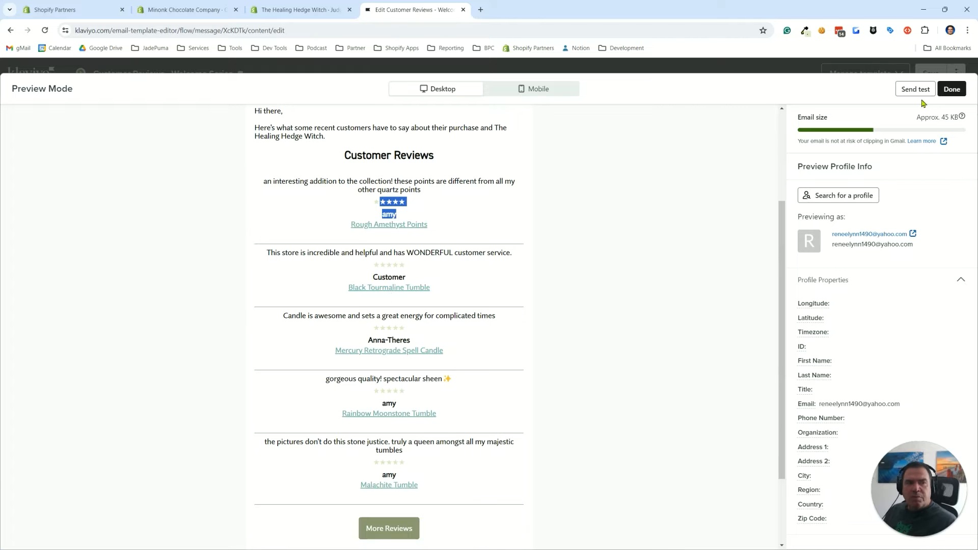
pyautogui.click(952, 89)
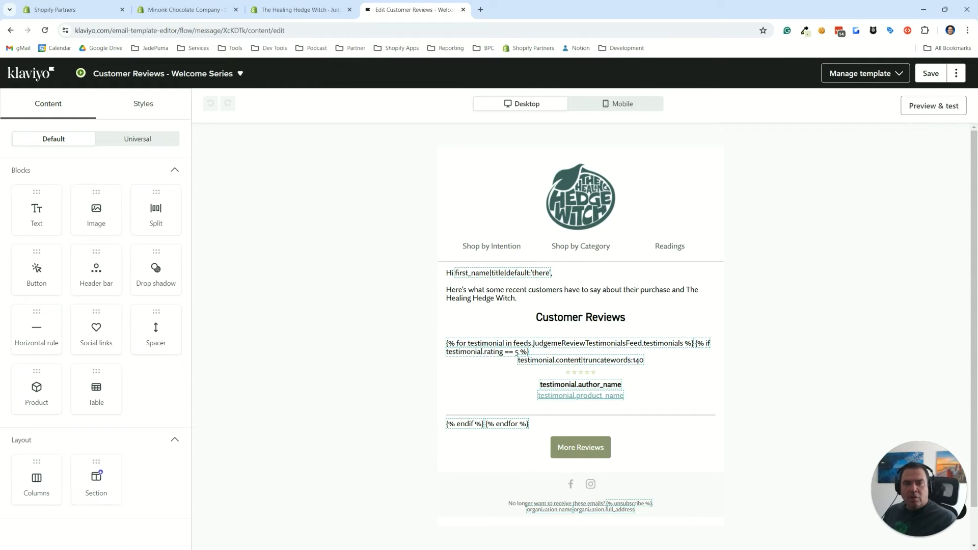
pyautogui.click(26, 73)
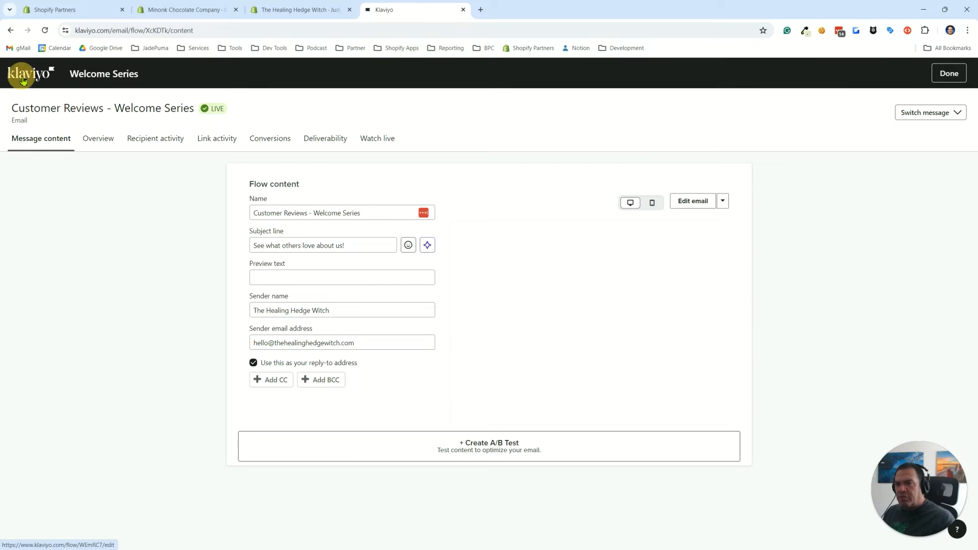
pyautogui.click(949, 73)
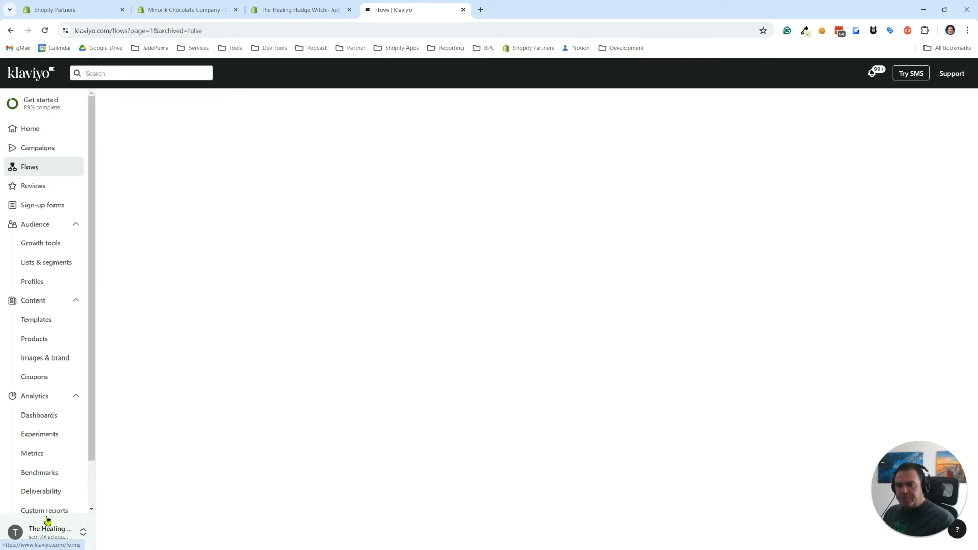
# Reach the API keys settings listing the Privvy and JudgeMe private keys via the account menu
pyautogui.click(44, 531)
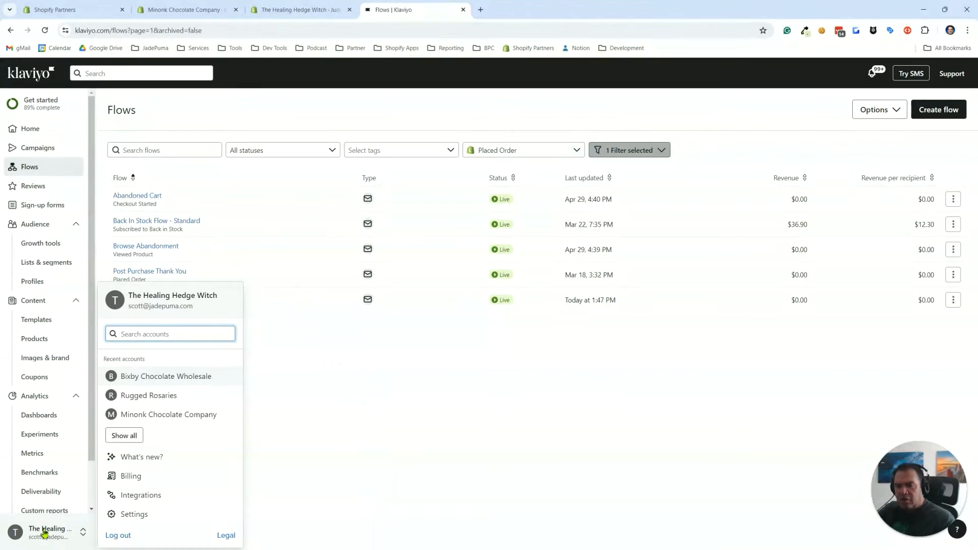
pyautogui.moveTo(140, 495)
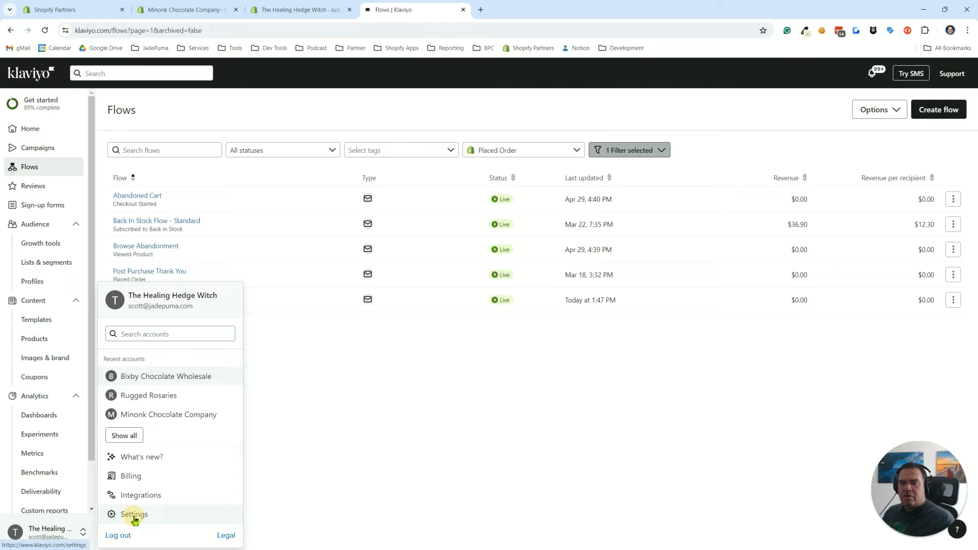
pyautogui.click(133, 514)
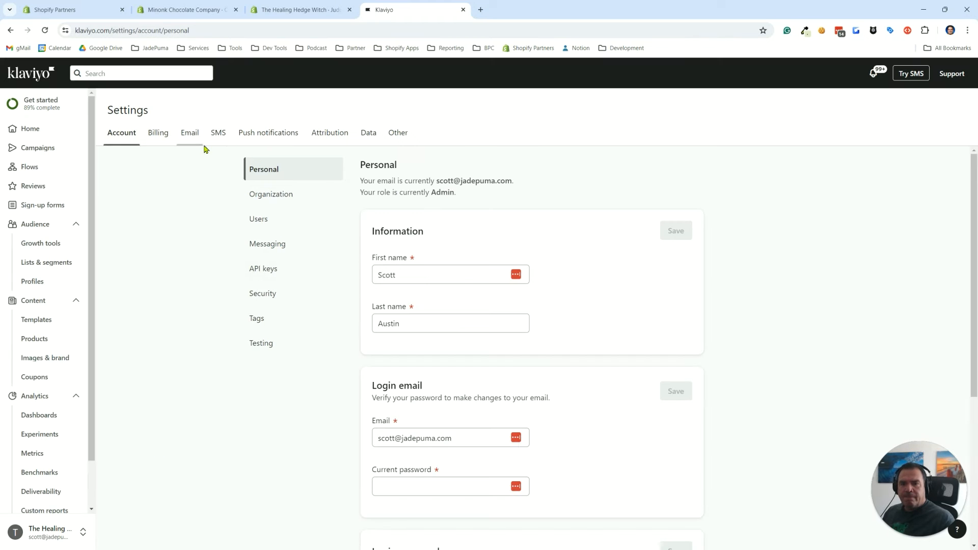
pyautogui.moveTo(263, 272)
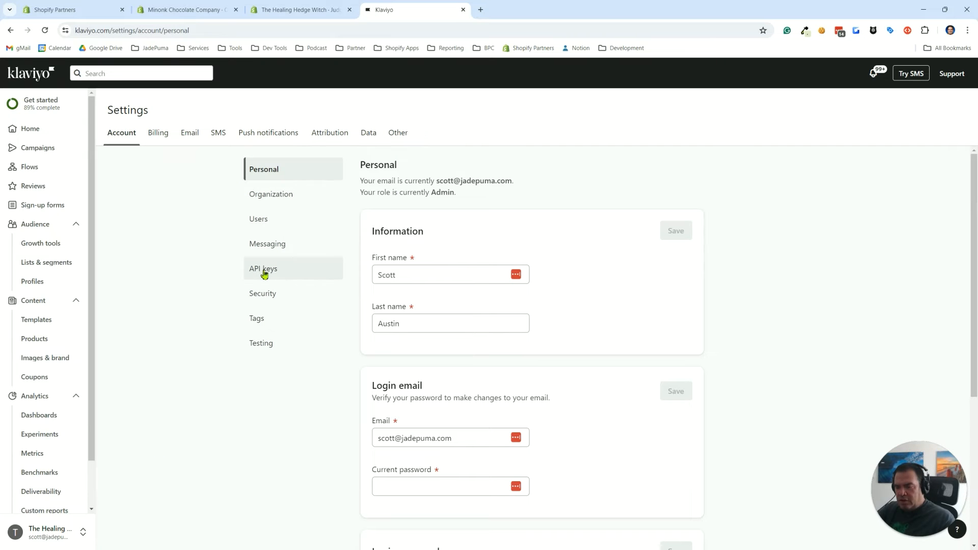
pyautogui.click(263, 268)
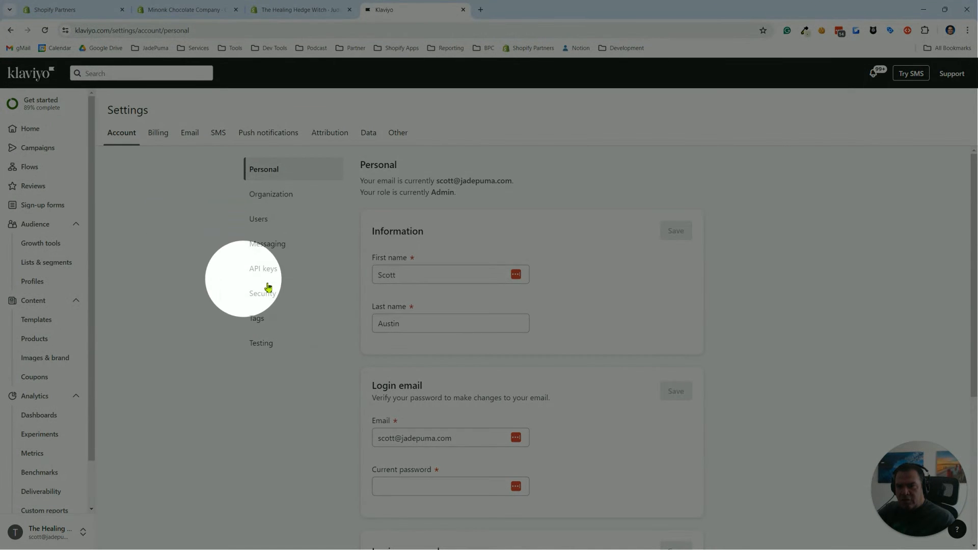
pyautogui.click(263, 268)
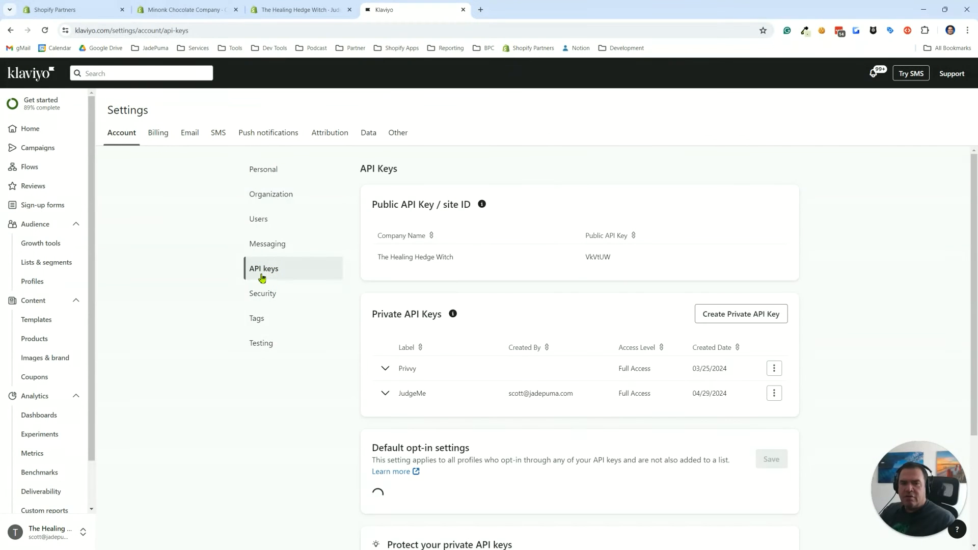
pyautogui.scroll(-3)
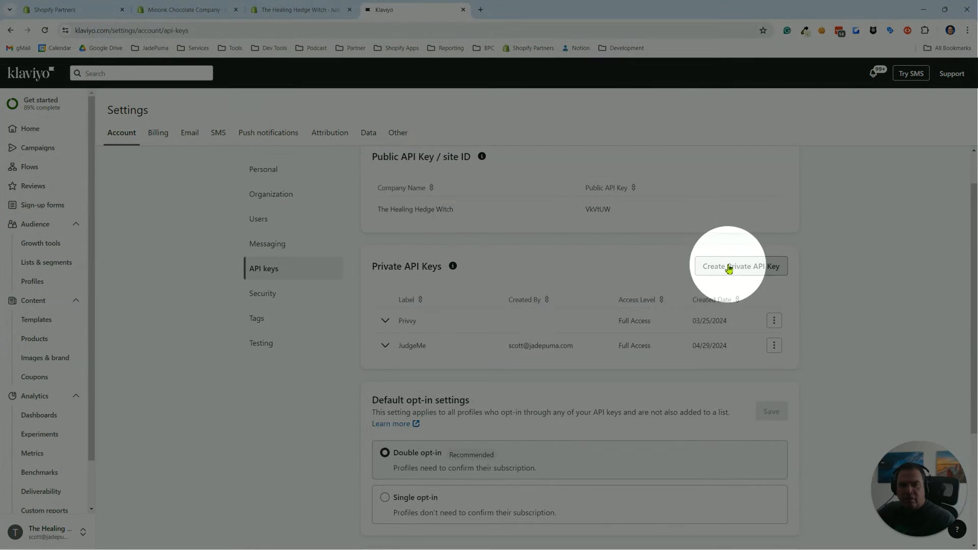
pyautogui.moveTo(629, 358)
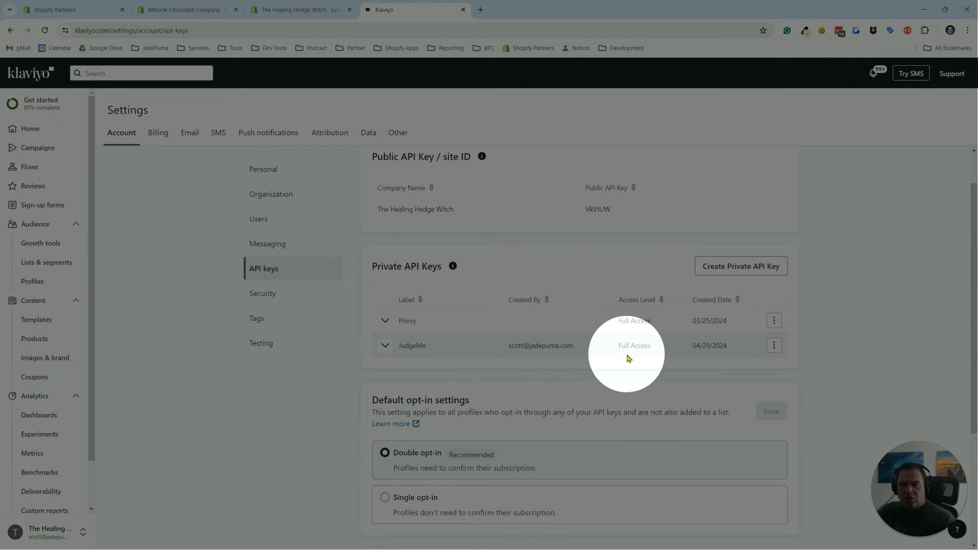
pyautogui.click(741, 266)
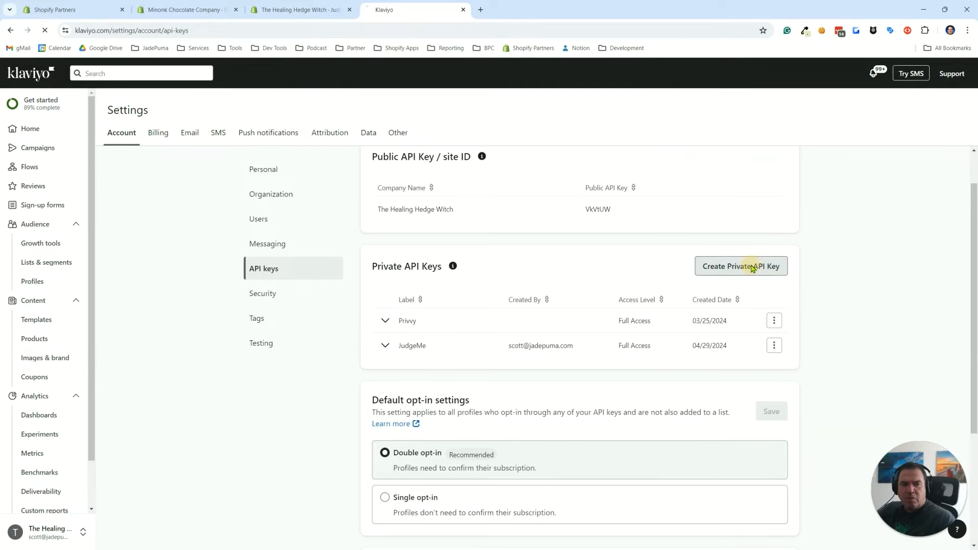
pyautogui.click(741, 266)
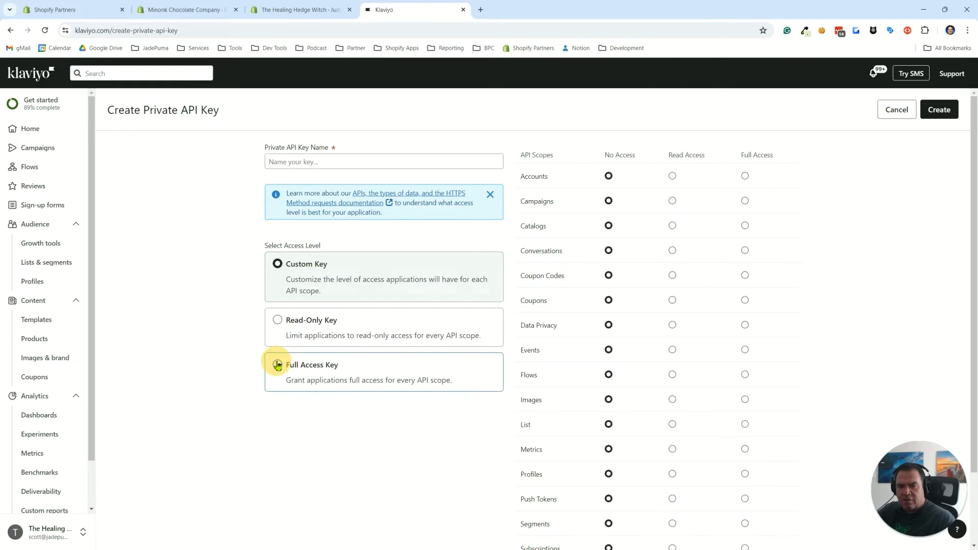
pyautogui.click(277, 365)
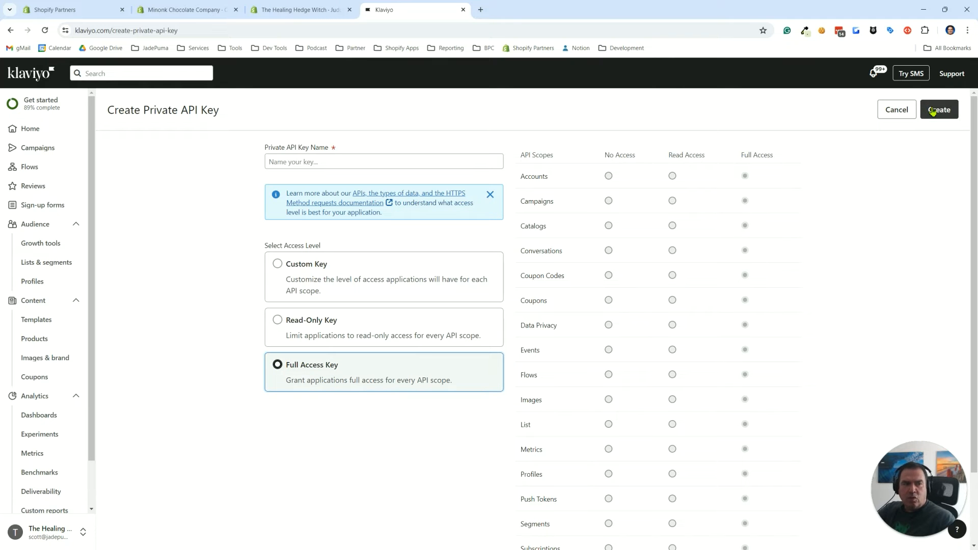
pyautogui.moveTo(897, 109)
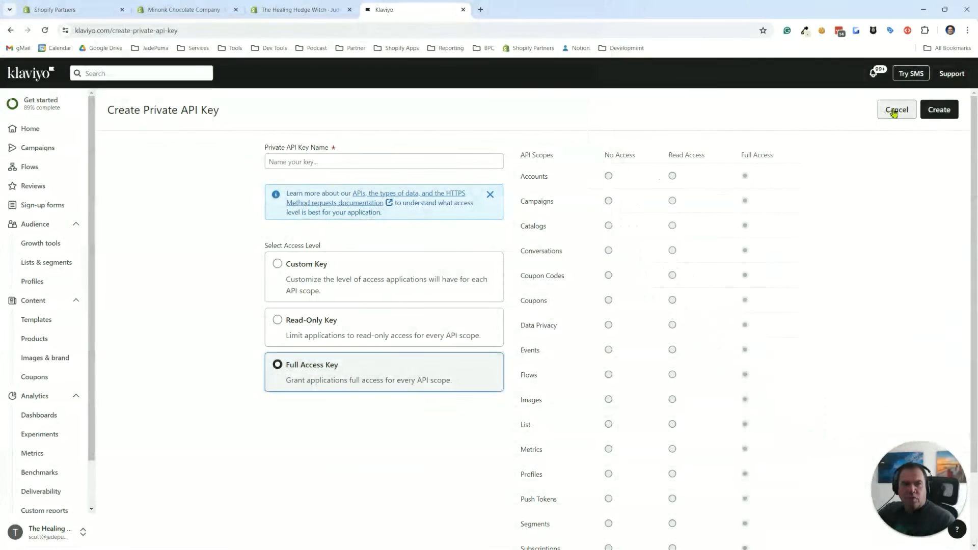
pyautogui.click(897, 109)
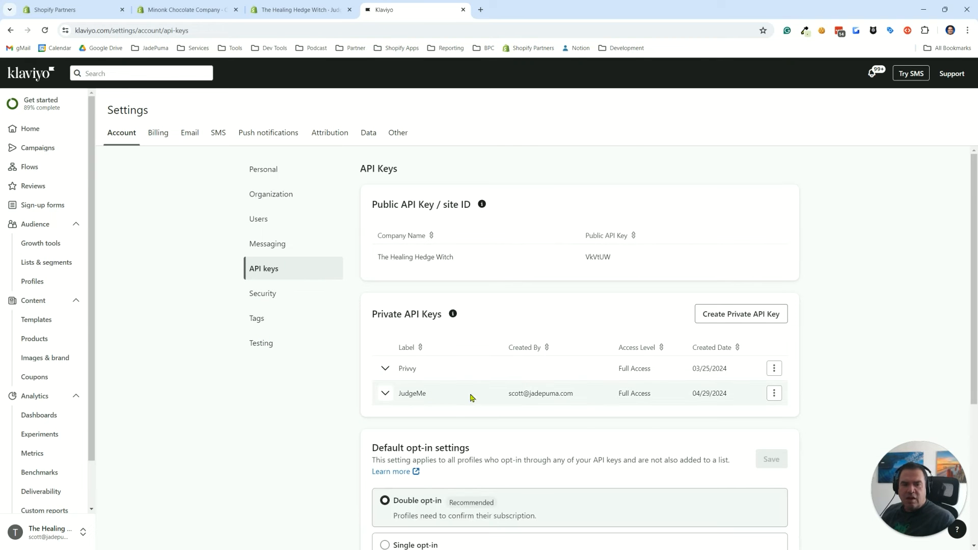
# Expand the JudgeMe private key's details showing Full Access, then switch to the Judge.me store admin
pyautogui.click(773, 393)
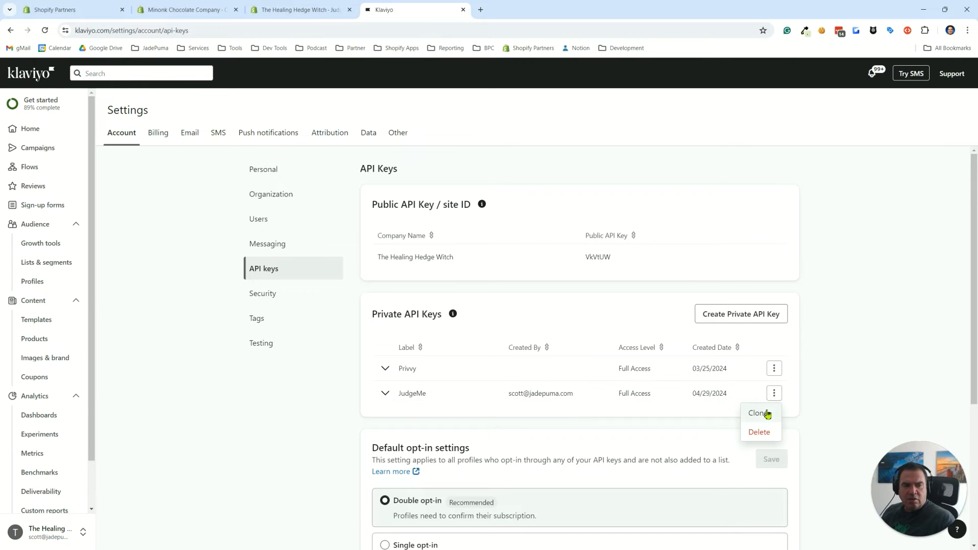
pyautogui.moveTo(385, 398)
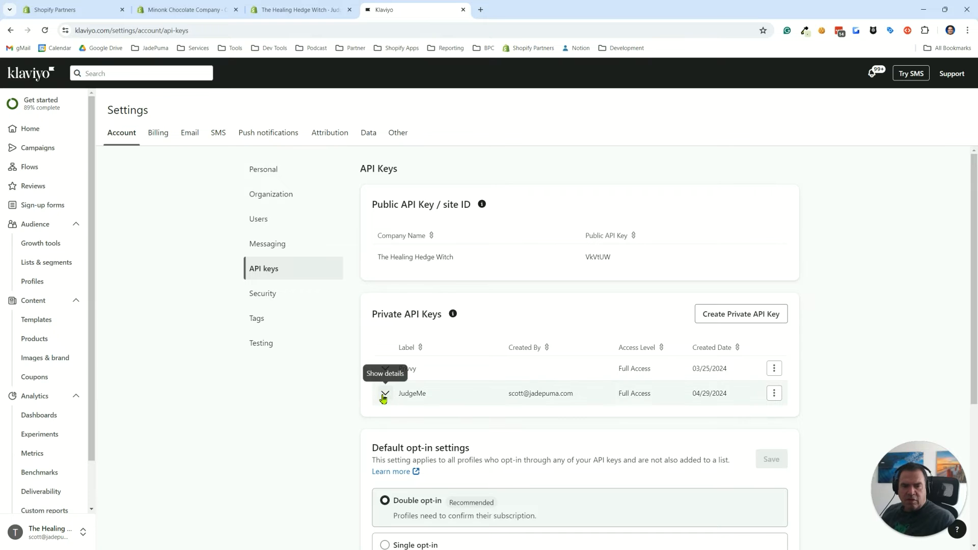
pyautogui.click(385, 397)
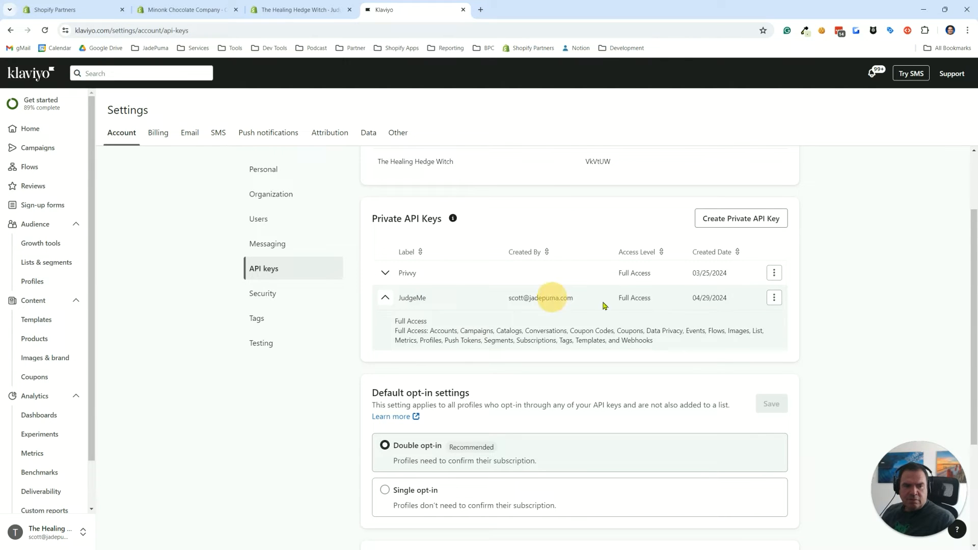
pyautogui.scroll(-3)
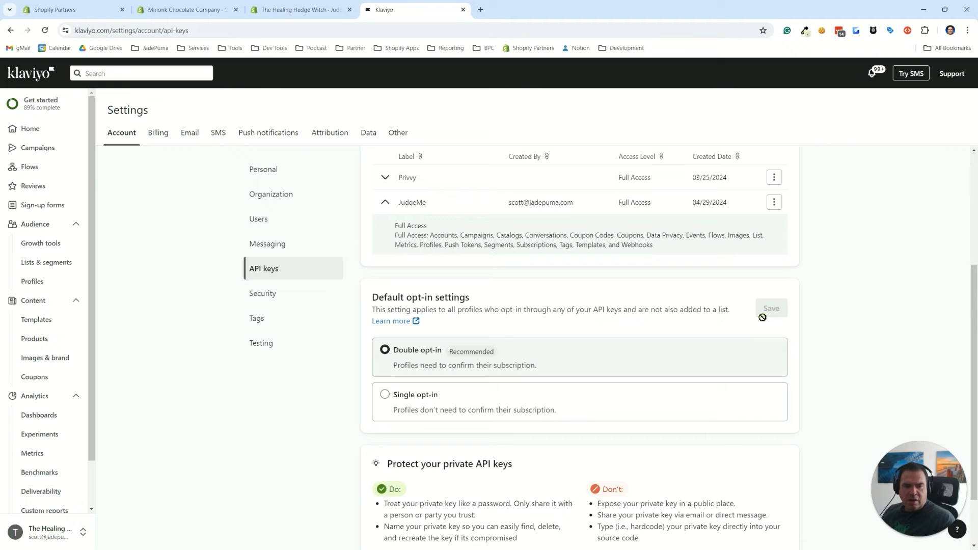
pyautogui.click(774, 201)
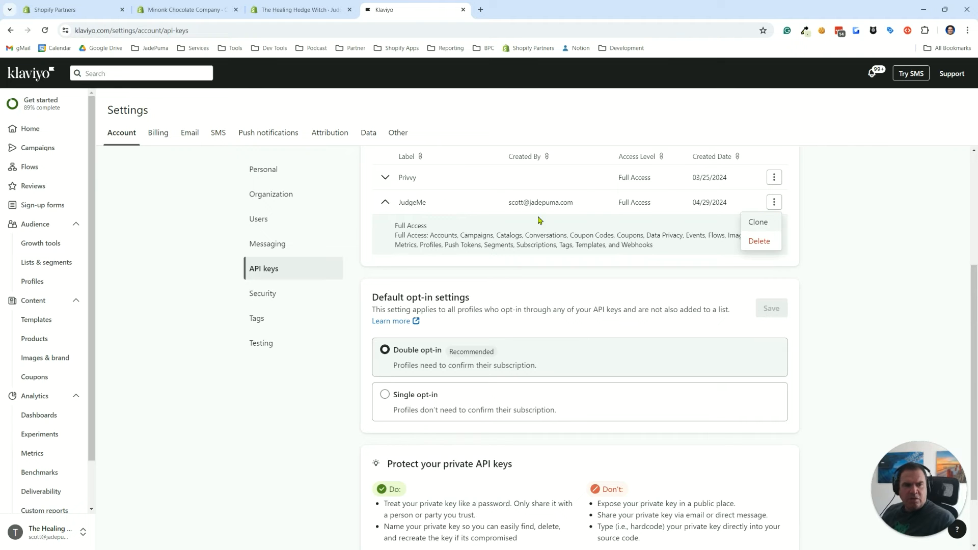
pyautogui.click(497, 202)
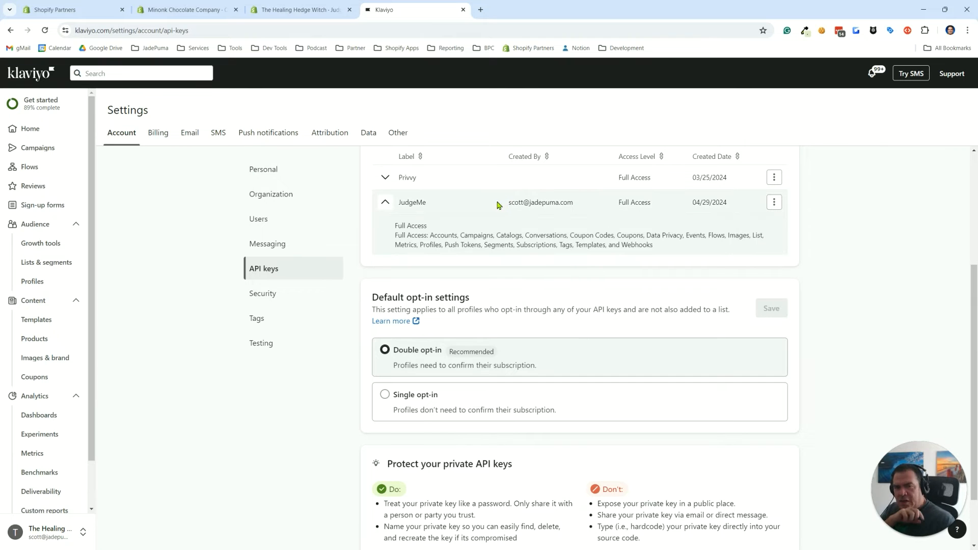
pyautogui.moveTo(416, 204)
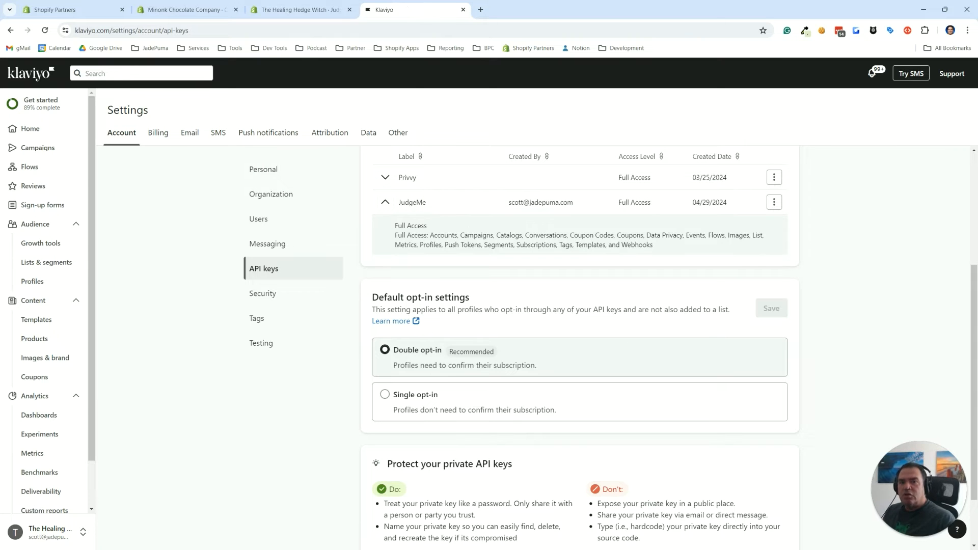
pyautogui.click(302, 9)
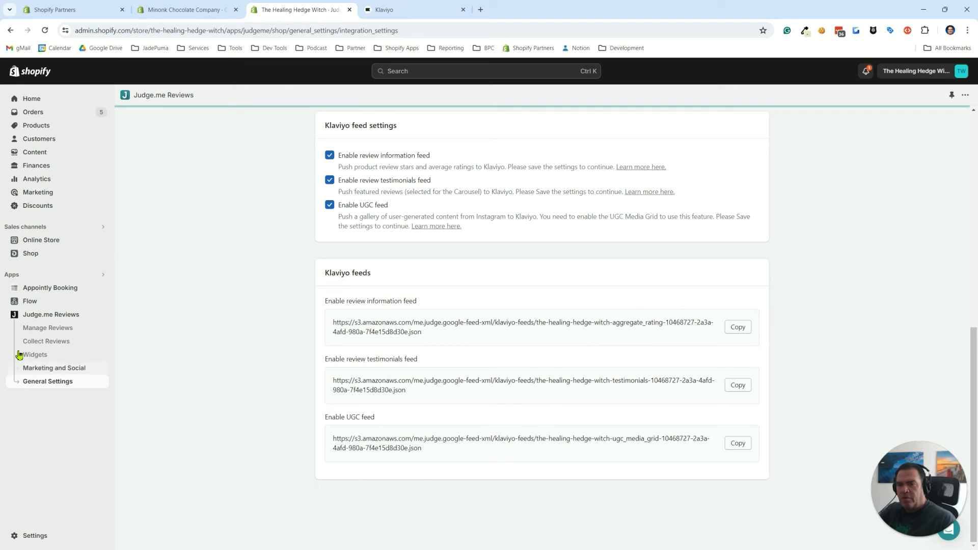
# Go to the Judge.me Reviews home dashboard in Shopify and head into General Settings
pyautogui.click(51, 315)
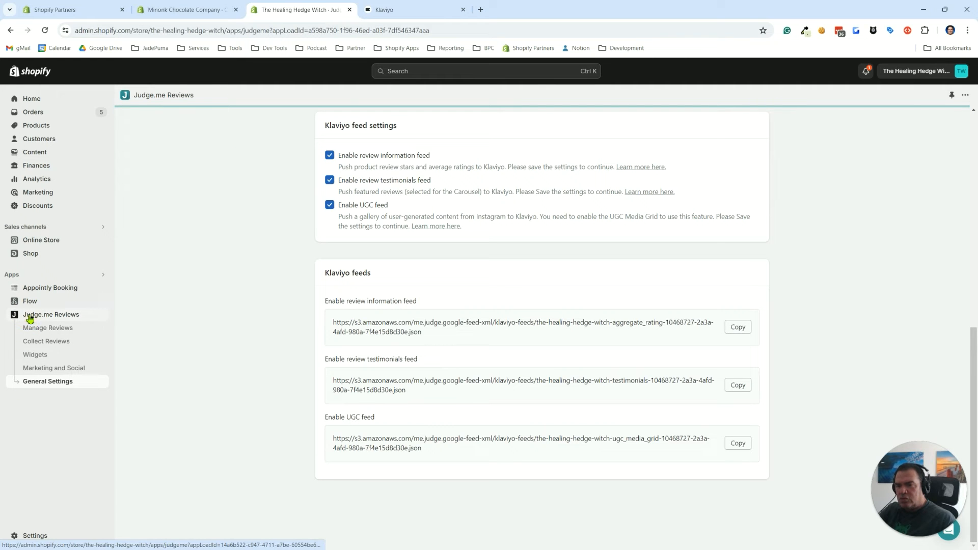
pyautogui.click(51, 315)
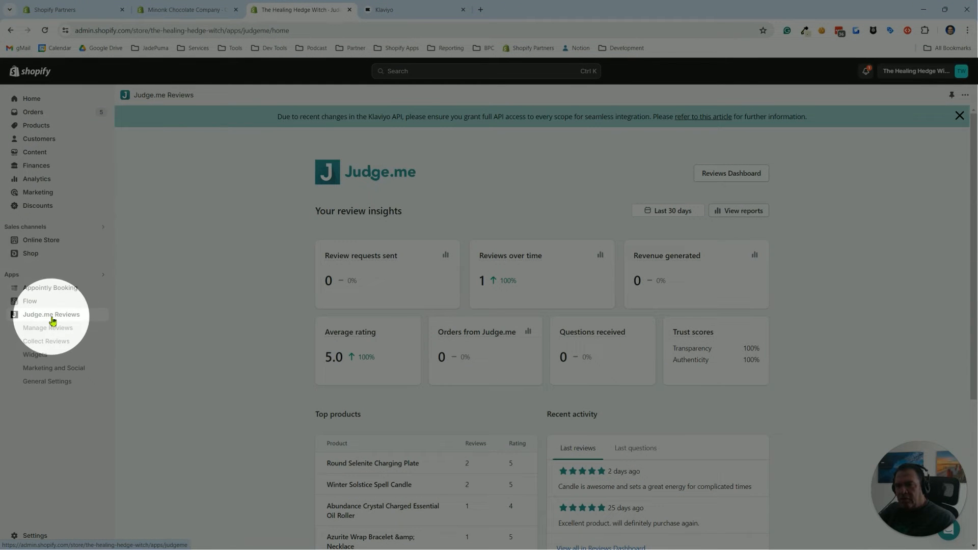
pyautogui.moveTo(44, 342)
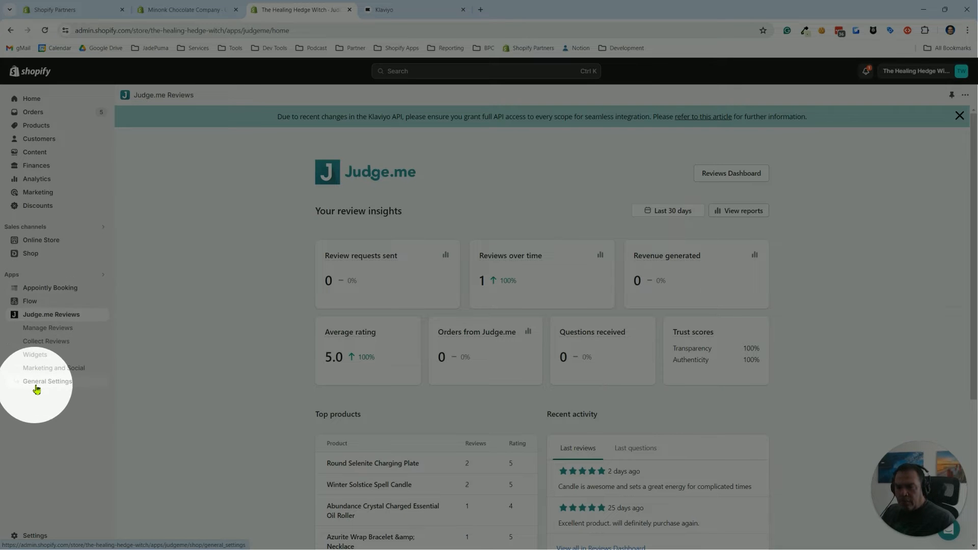
pyautogui.click(51, 315)
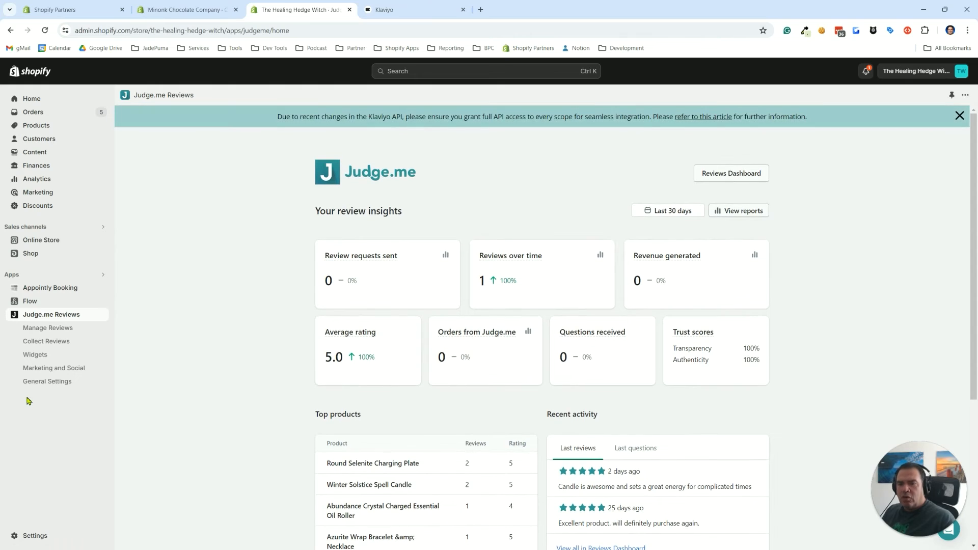
pyautogui.click(47, 381)
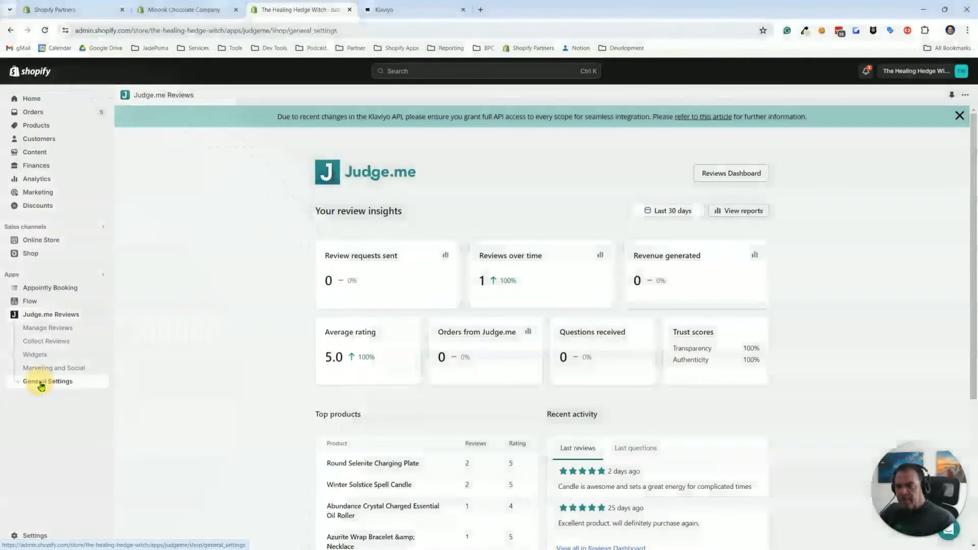
# Reach the Klaviyo integration setup under Integrations > Email marketing, showing the stored private key and Off status
pyautogui.click(48, 381)
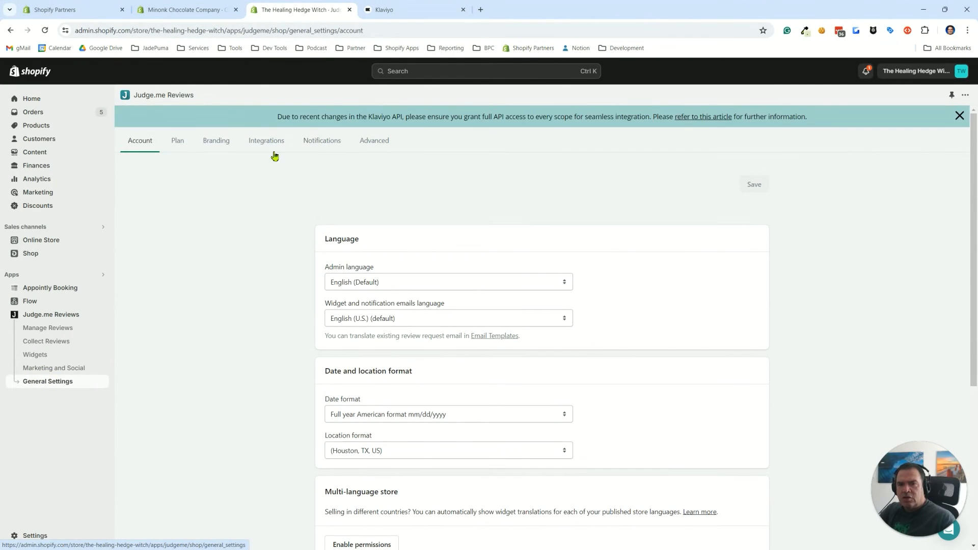
pyautogui.click(266, 140)
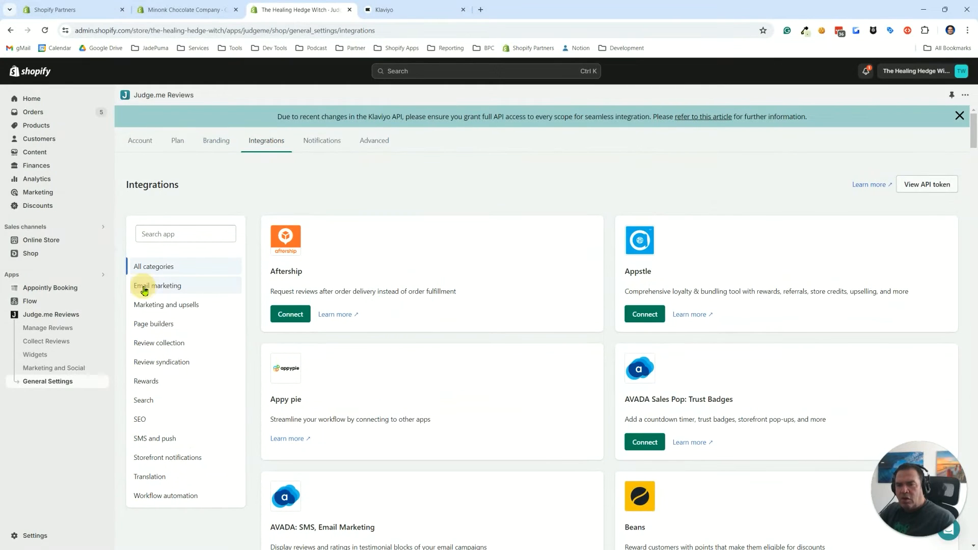
pyautogui.click(157, 285)
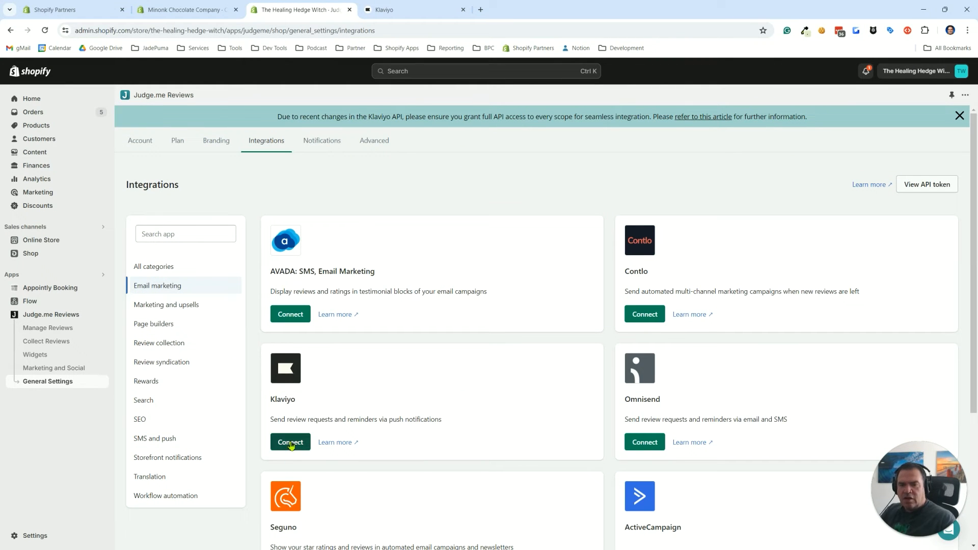
pyautogui.click(290, 441)
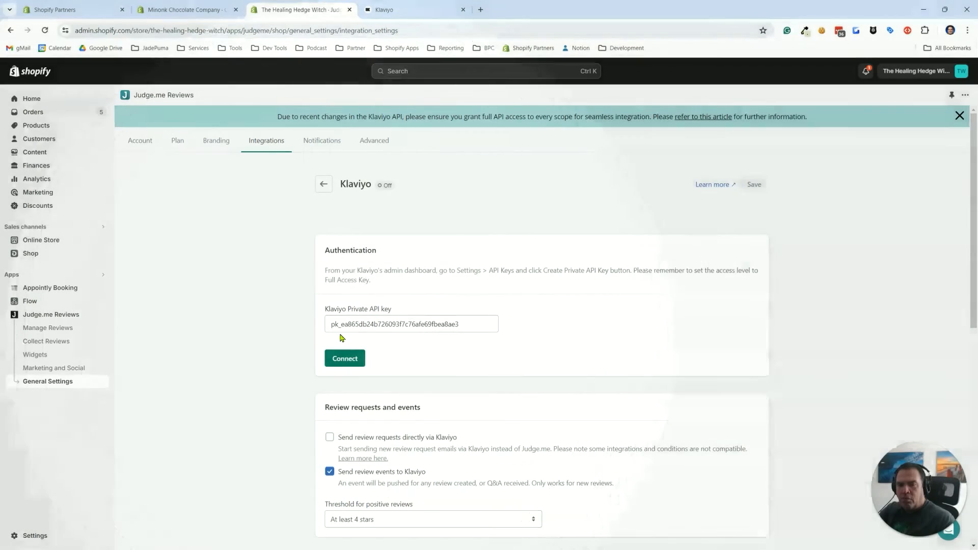
# Select the review testimonials feed URL under Klaviyo feeds, ready to copy
pyautogui.scroll(-3)
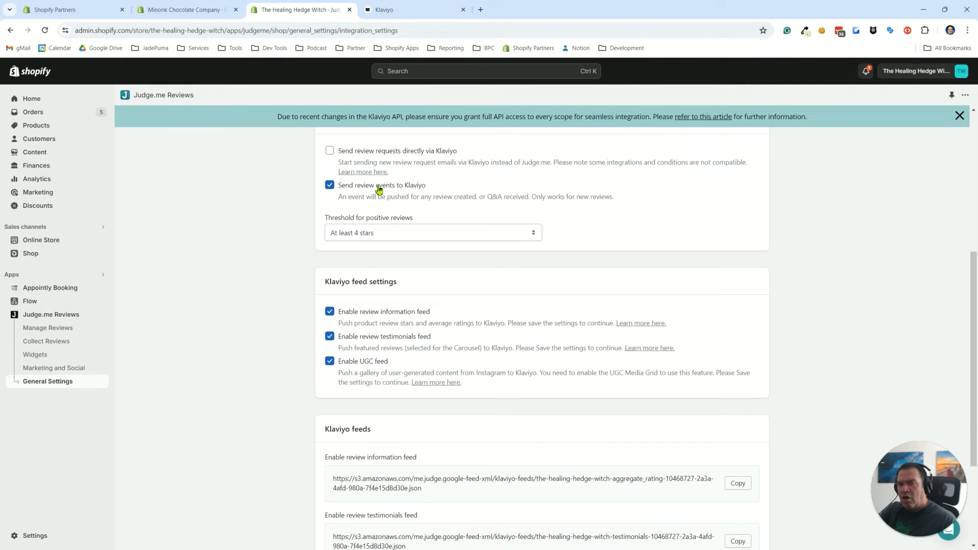
pyautogui.moveTo(350, 200)
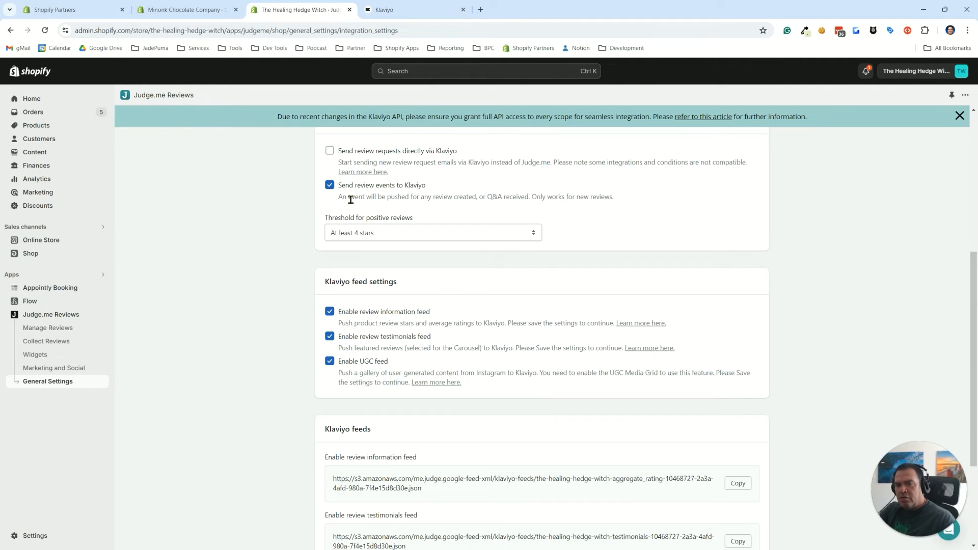
pyautogui.moveTo(360, 296)
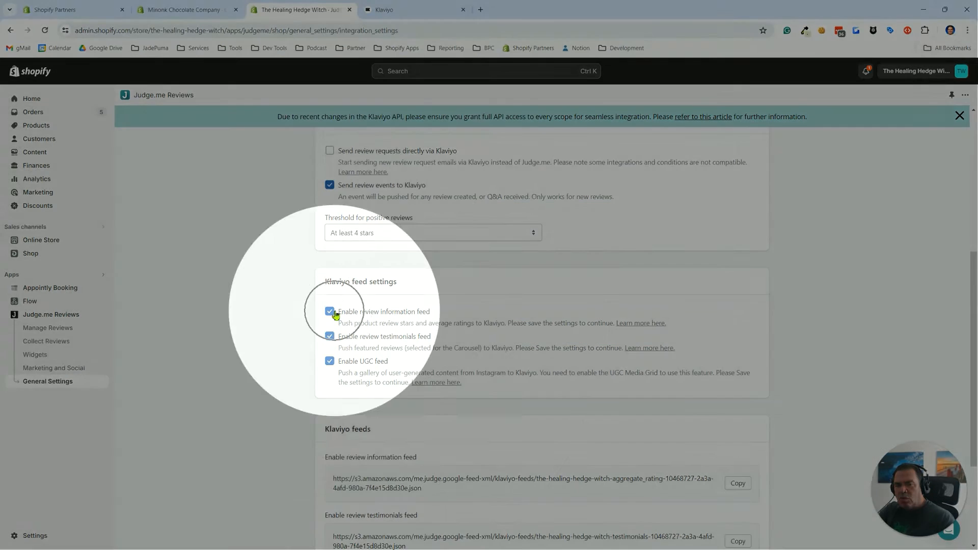
pyautogui.moveTo(335, 374)
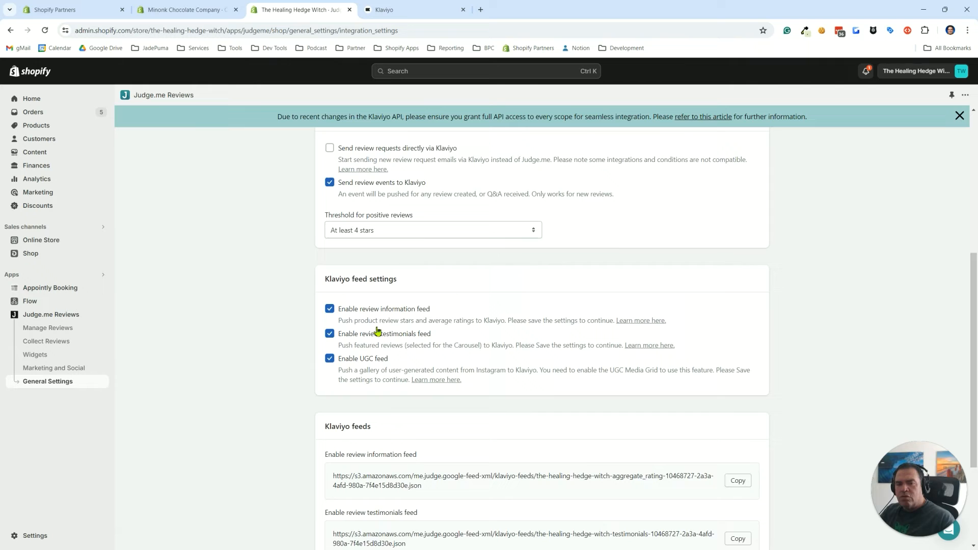
pyautogui.scroll(-3)
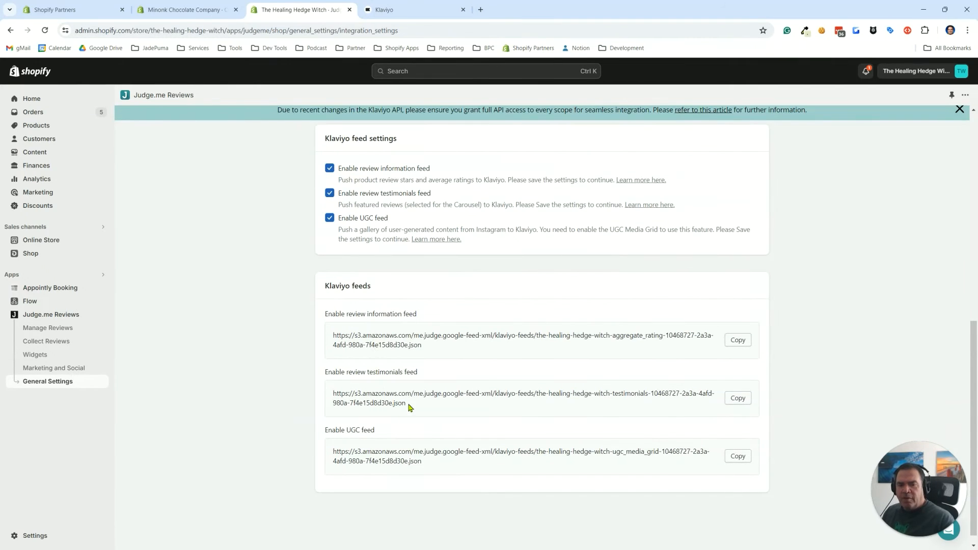
pyautogui.tripleClick(522, 399)
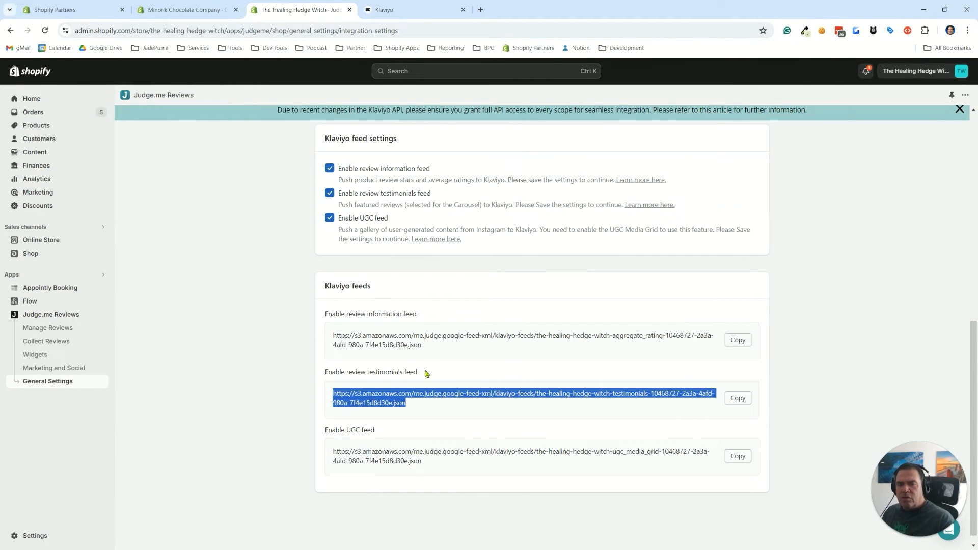
pyautogui.moveTo(350, 197)
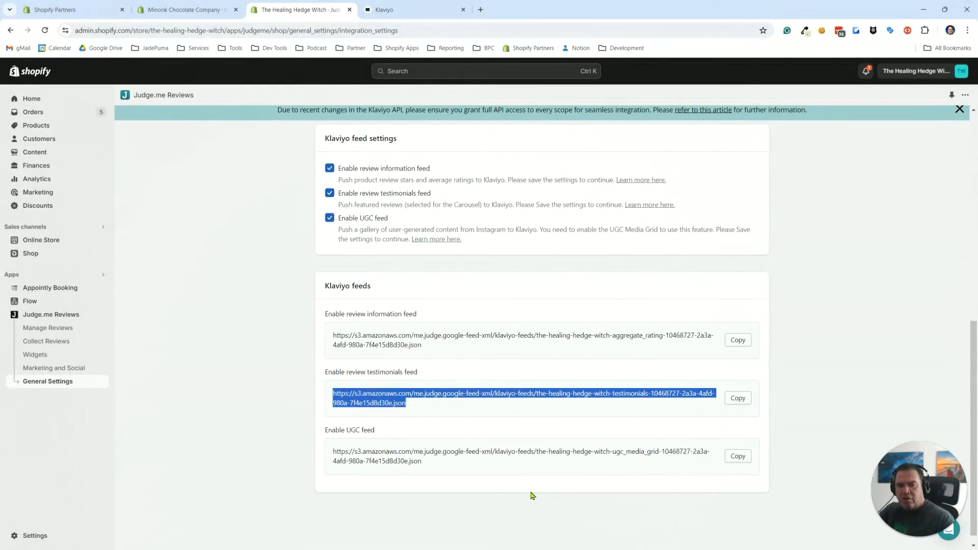
pyautogui.click(738, 398)
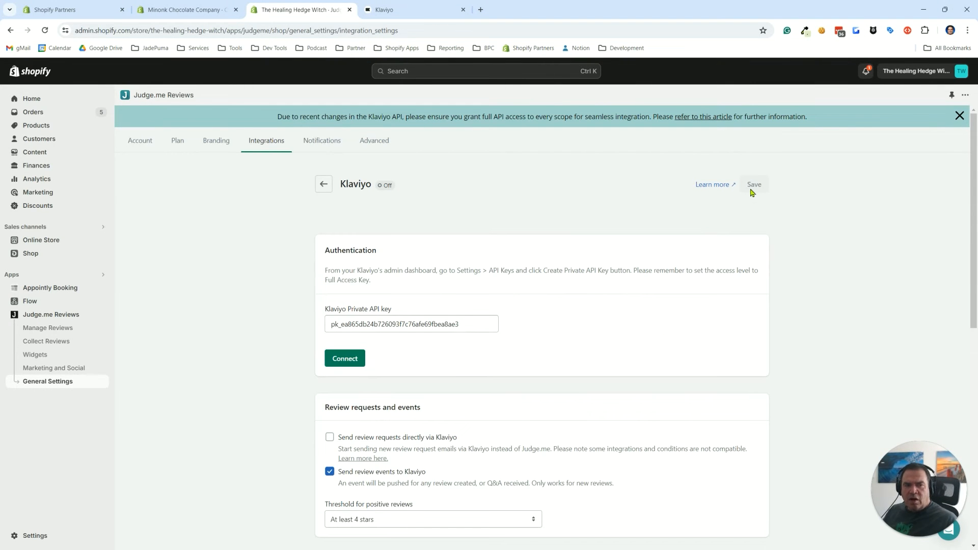
pyautogui.click(754, 185)
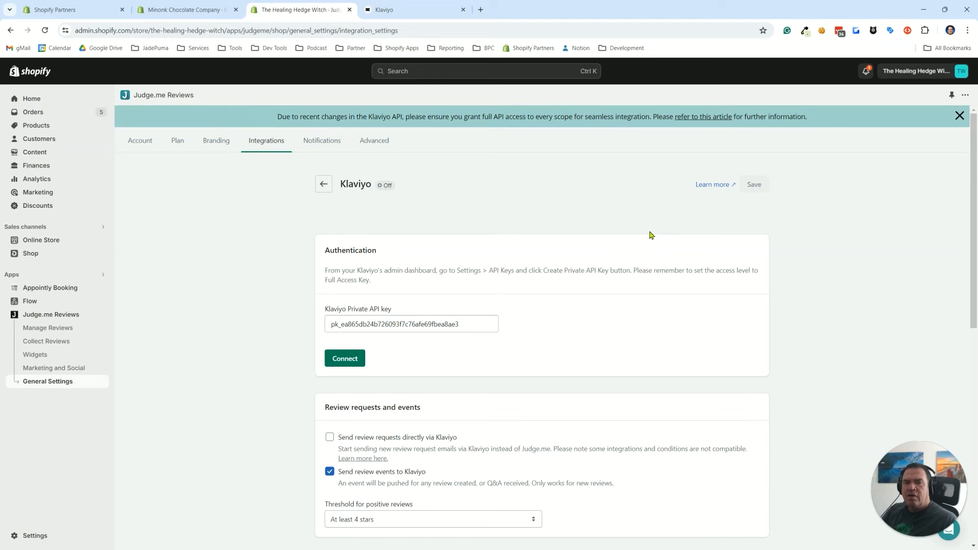
pyautogui.moveTo(150, 243)
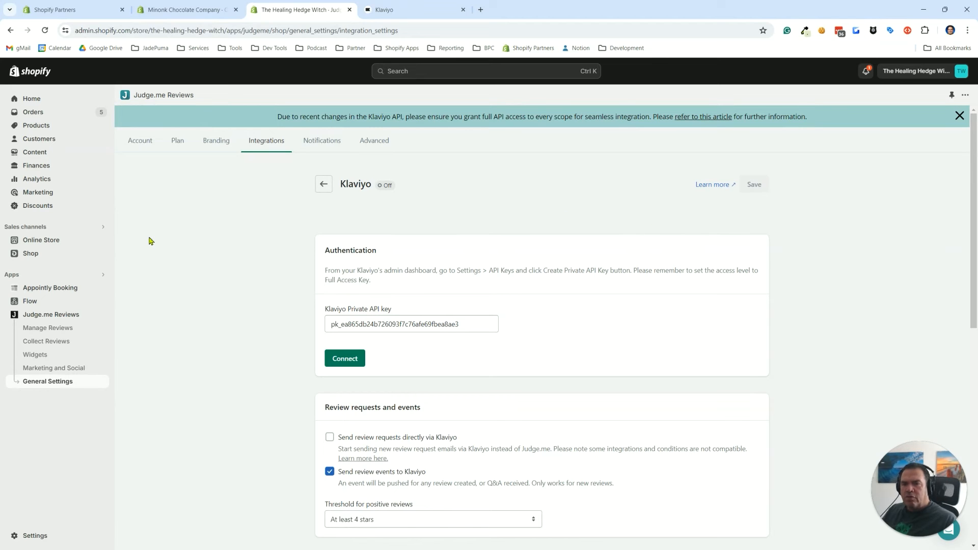
pyautogui.moveTo(296, 54)
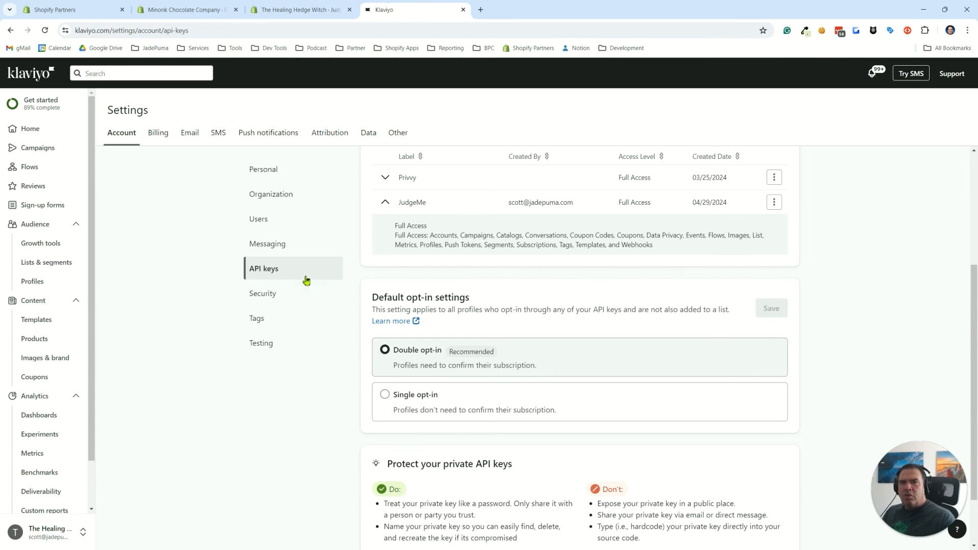
pyautogui.moveTo(301, 232)
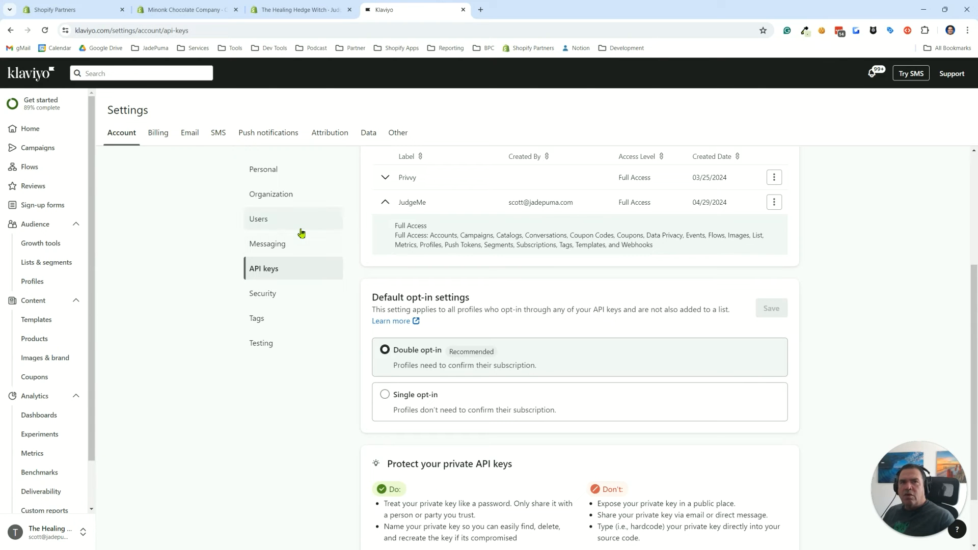
pyautogui.moveTo(302, 233)
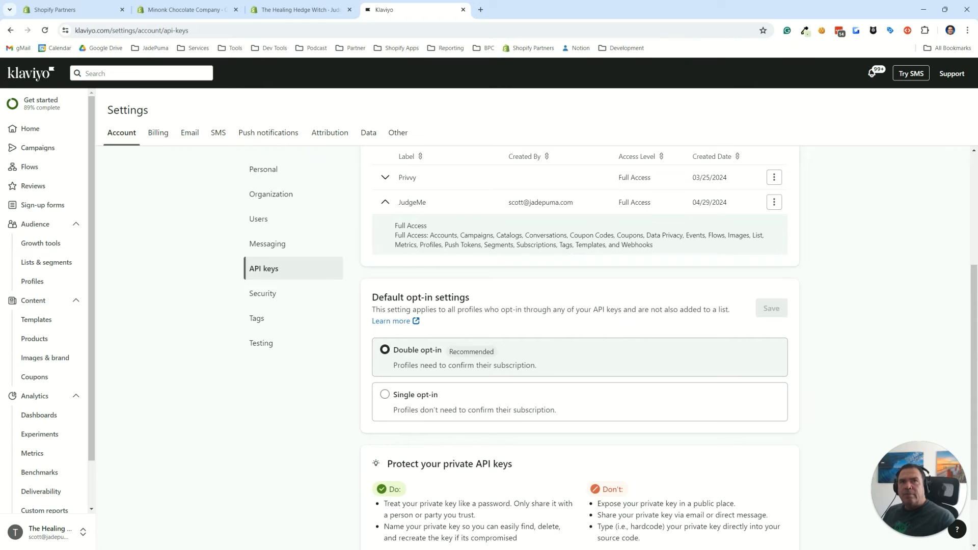
pyautogui.moveTo(44, 532)
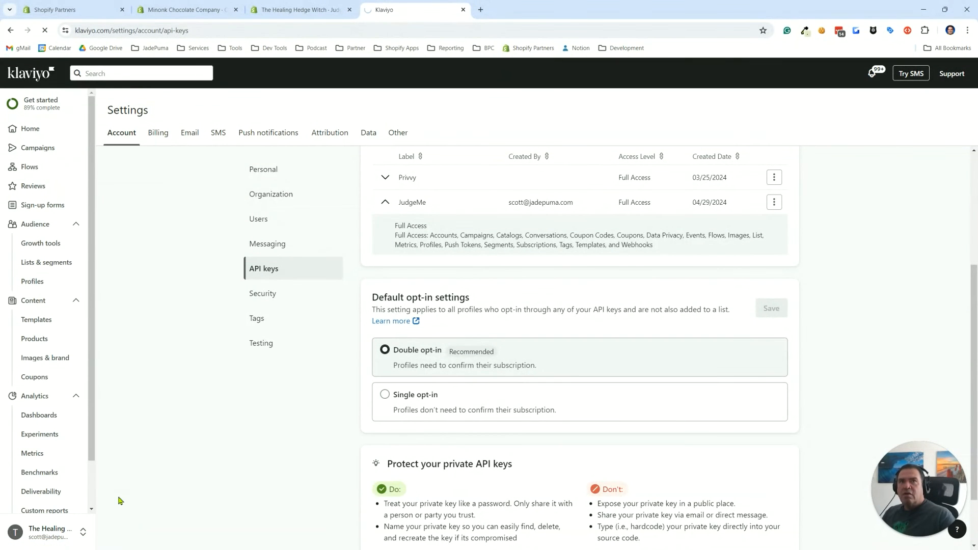
# Show Klaviyo's Web feeds settings under Other, listing the existing JudgemeReviewTestimonialsFeed
pyautogui.click(265, 169)
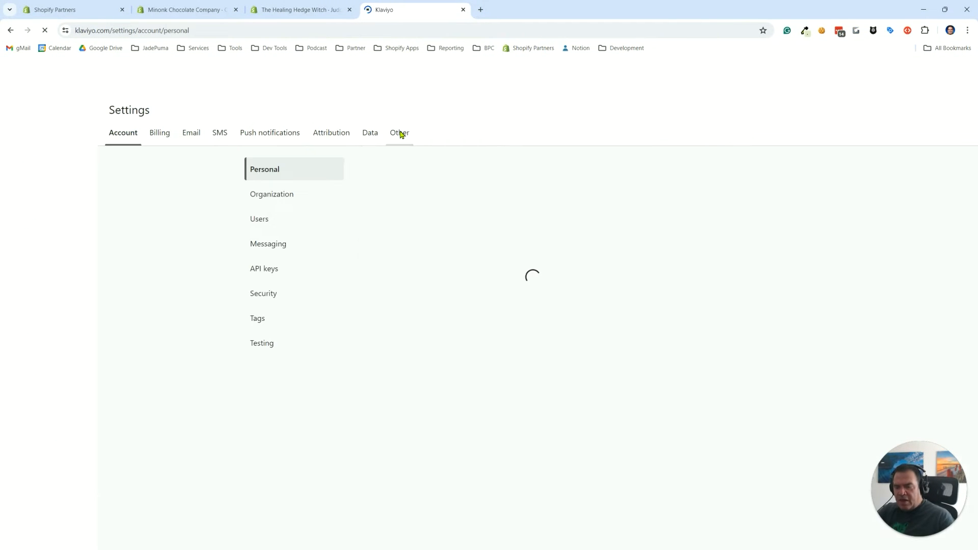
pyautogui.click(398, 132)
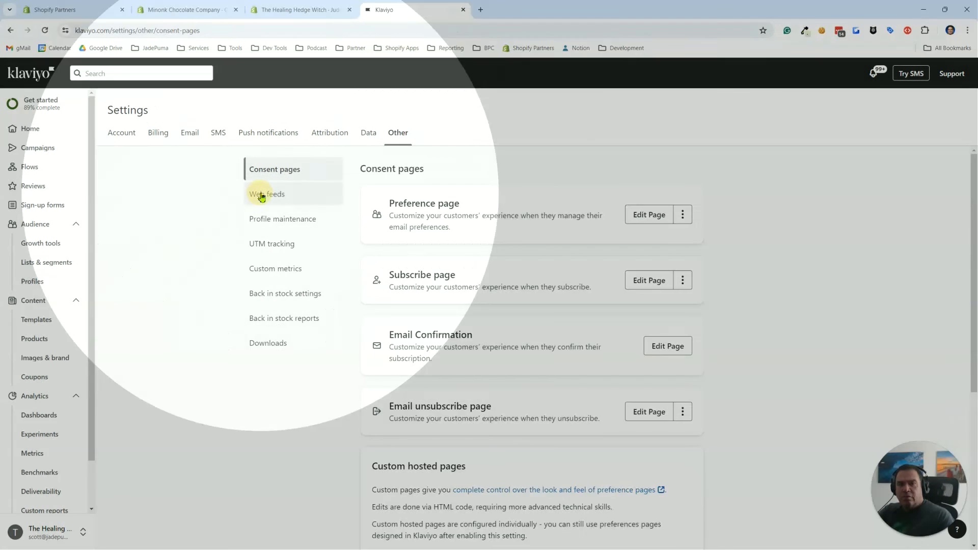
pyautogui.click(267, 193)
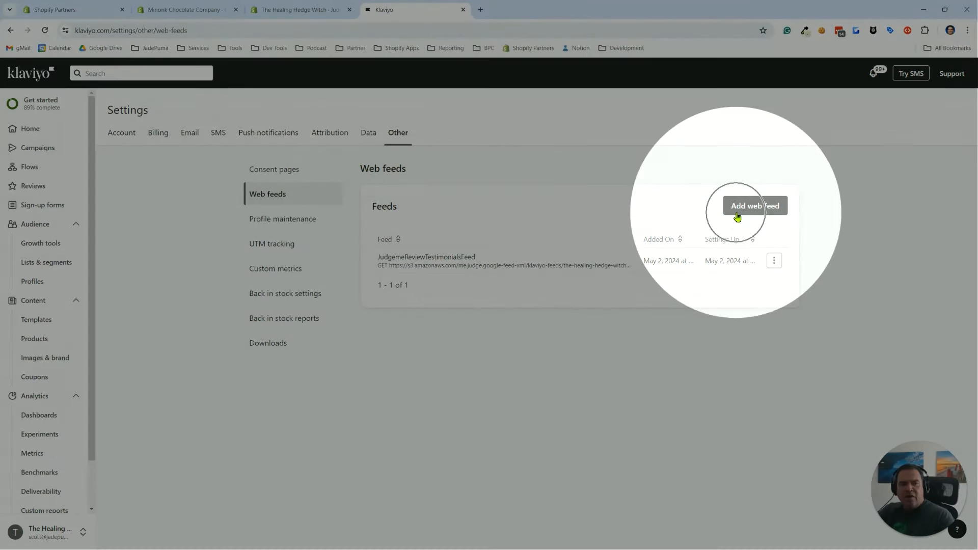
# Start a new web feed named JudgemeReviewTestimonialsFeed and return to the Judge.me feed settings
pyautogui.click(754, 205)
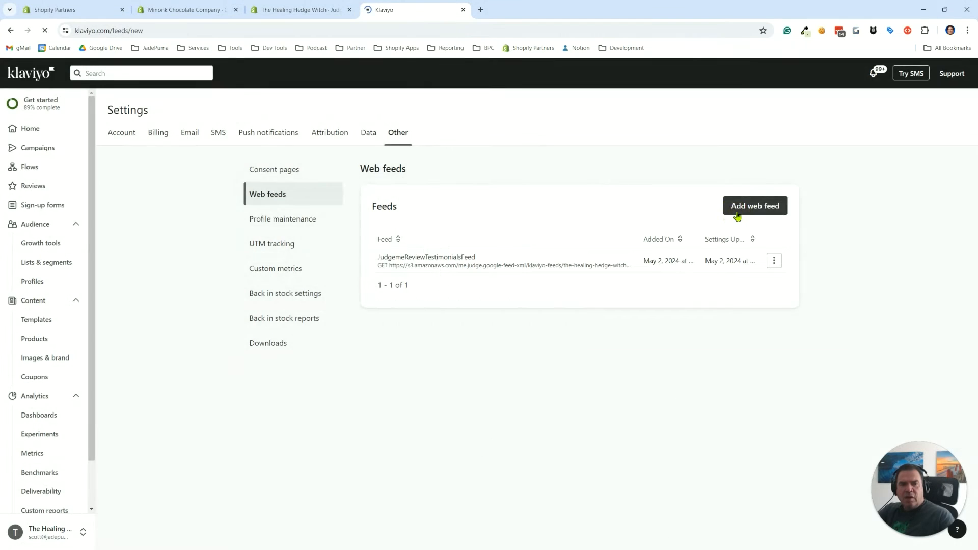
pyautogui.click(755, 206)
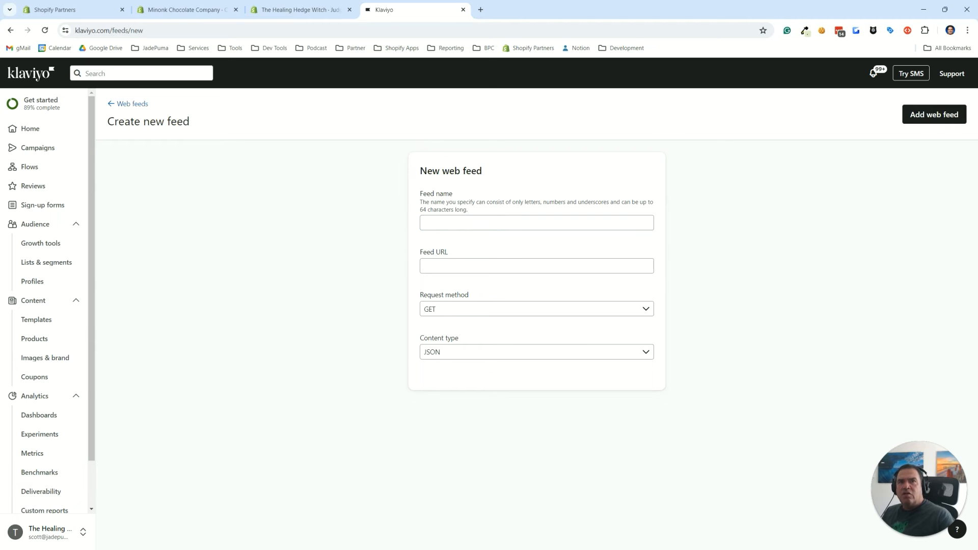
pyautogui.moveTo(440, 198)
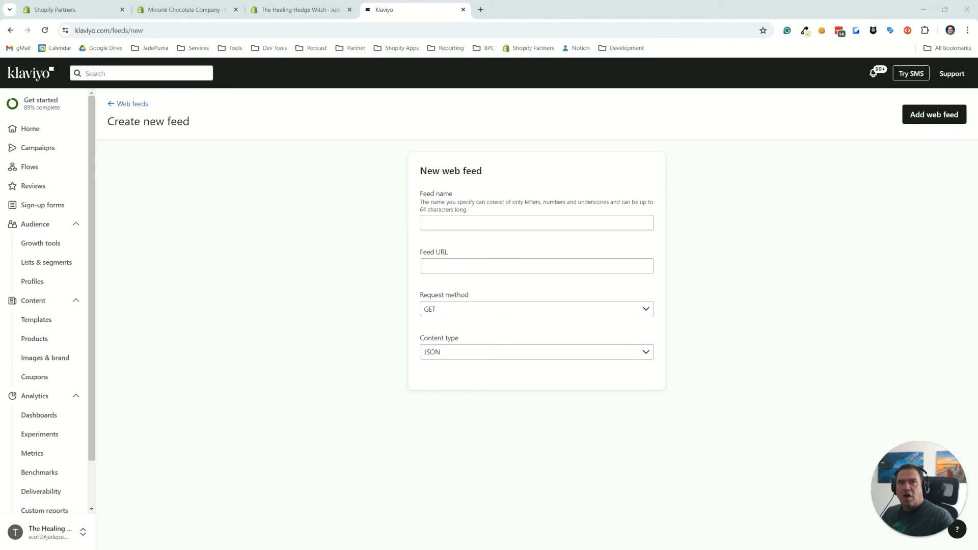
pyautogui.rightClick(537, 223)
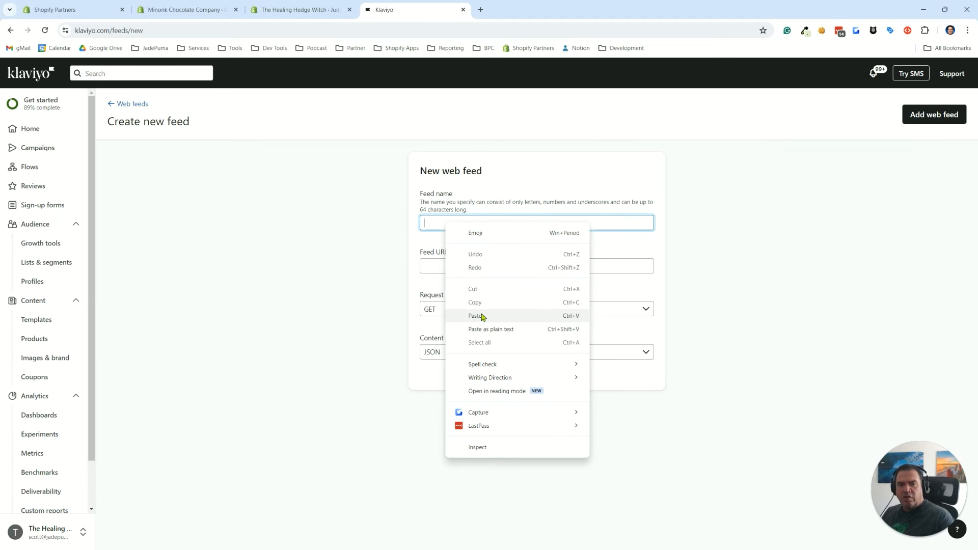
pyautogui.click(475, 316)
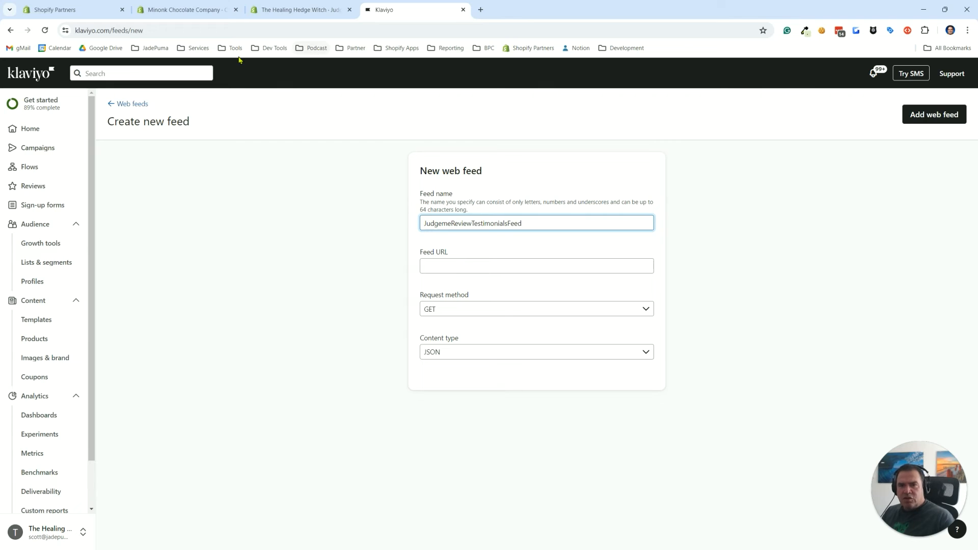
pyautogui.click(301, 9)
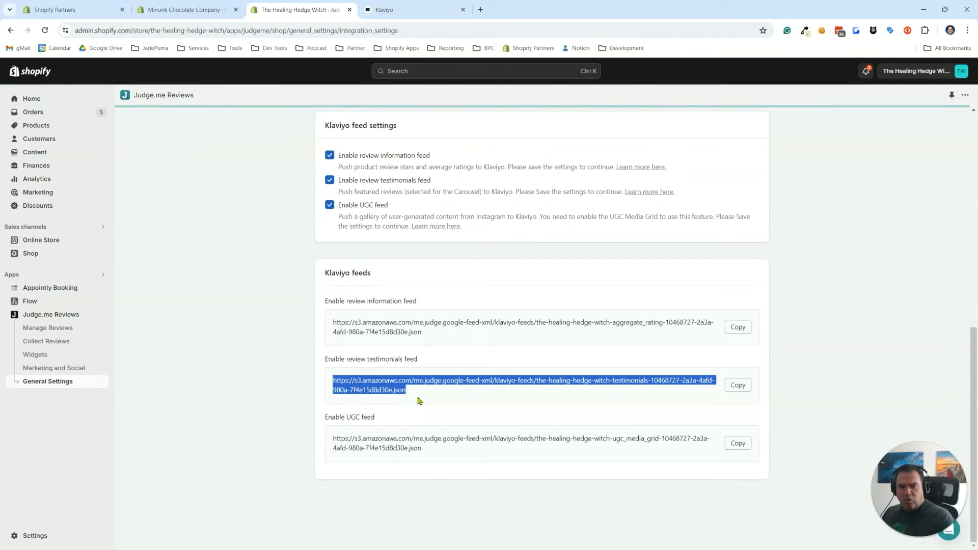
# Copy the Judge.me testimonials feed URL and paste it into the new web feed's Feed URL field
pyautogui.click(738, 385)
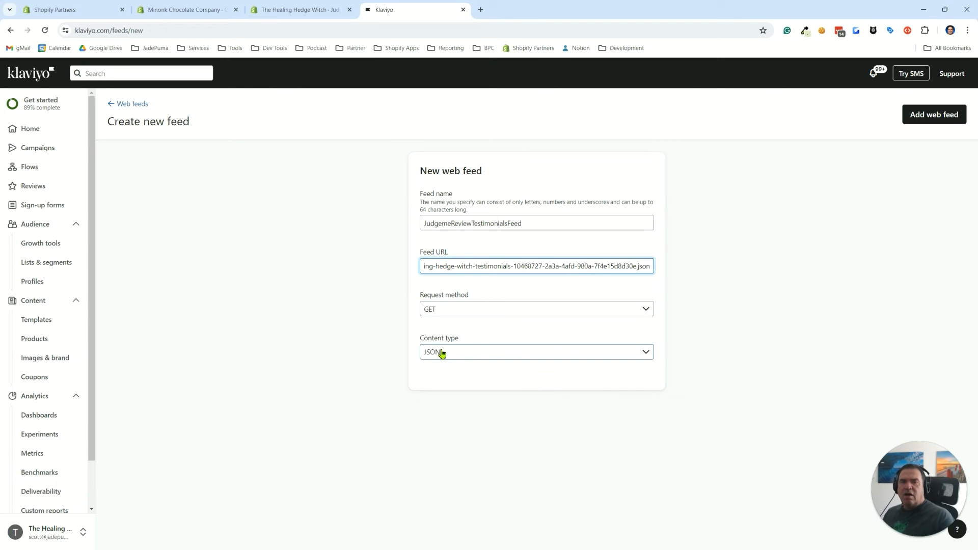
pyautogui.moveTo(321, 333)
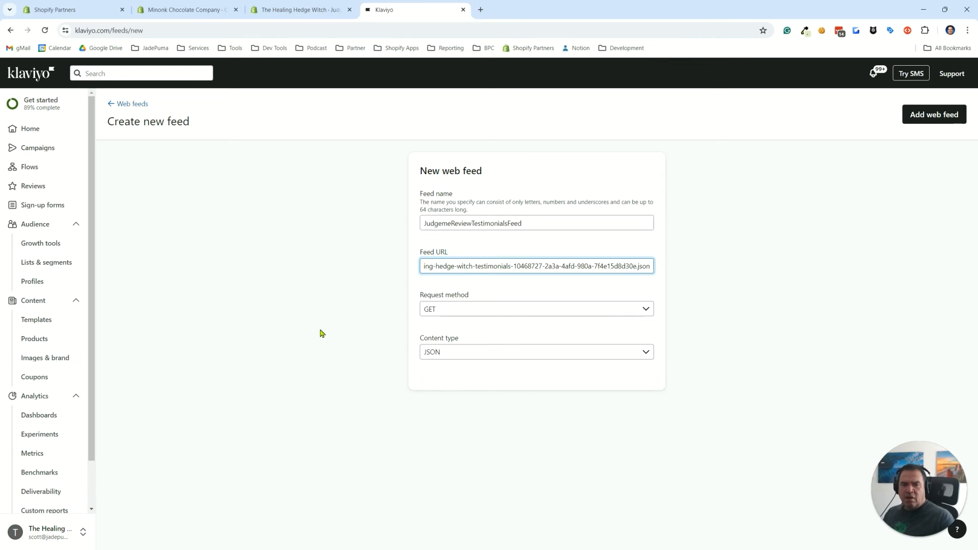
pyautogui.click(934, 114)
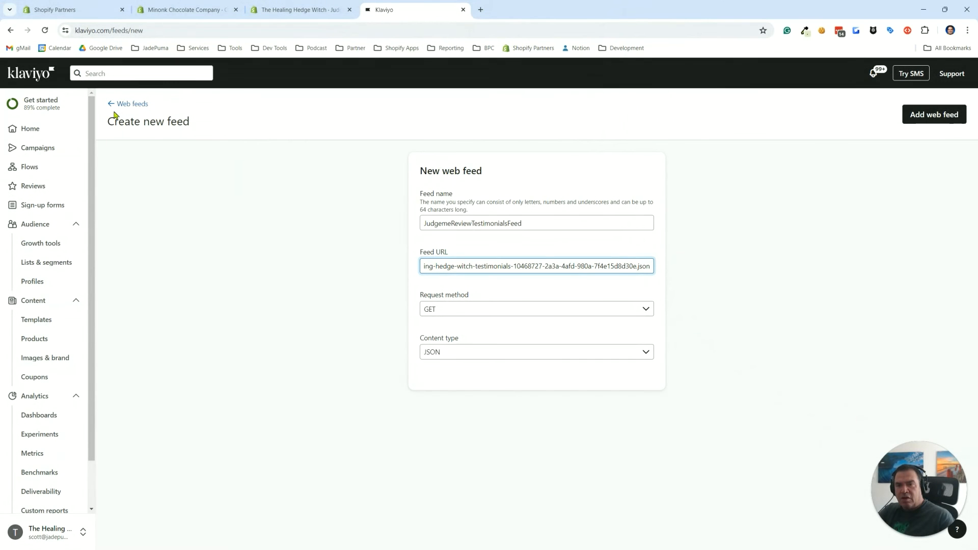
# Return to the Web feeds list, still showing only JudgemeReviewTestimonialsFeed
pyautogui.click(132, 104)
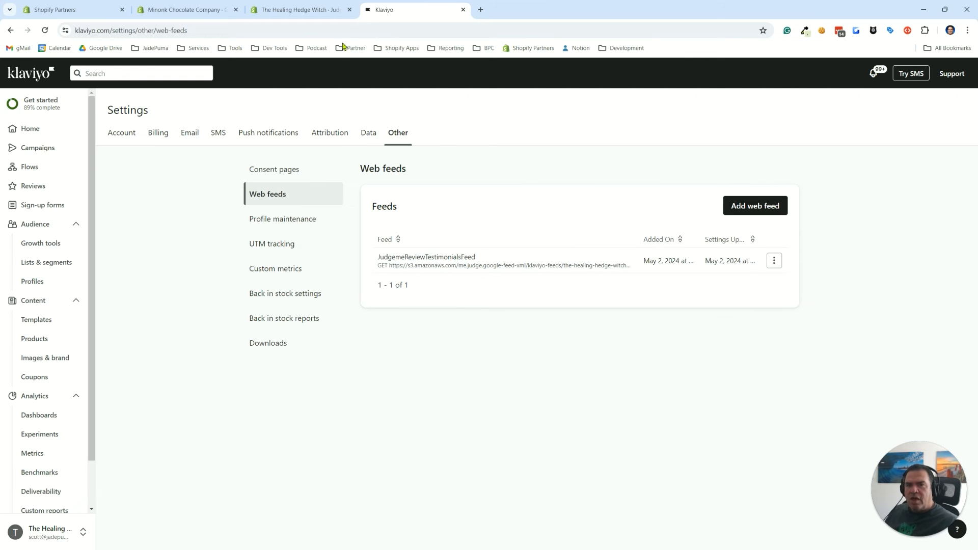
pyautogui.moveTo(28, 238)
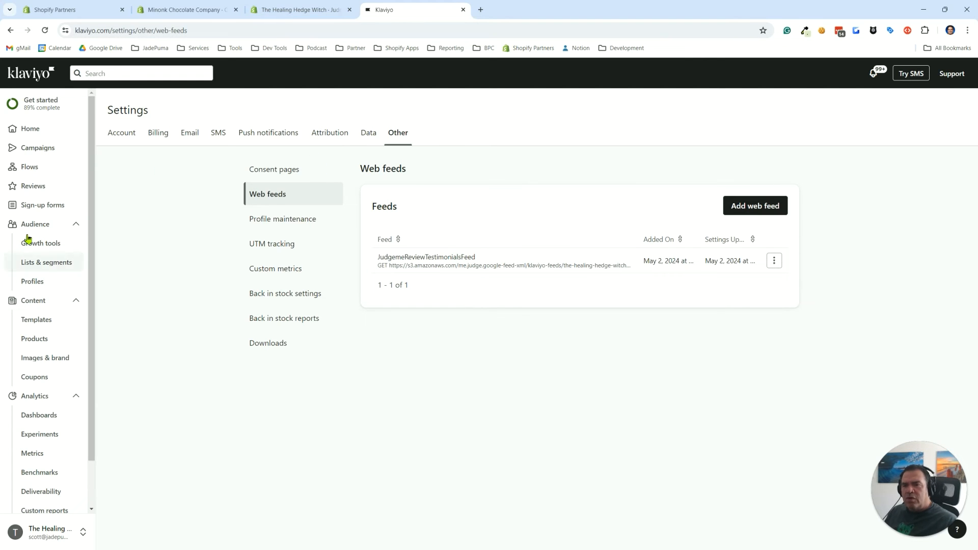
pyautogui.moveTo(30, 166)
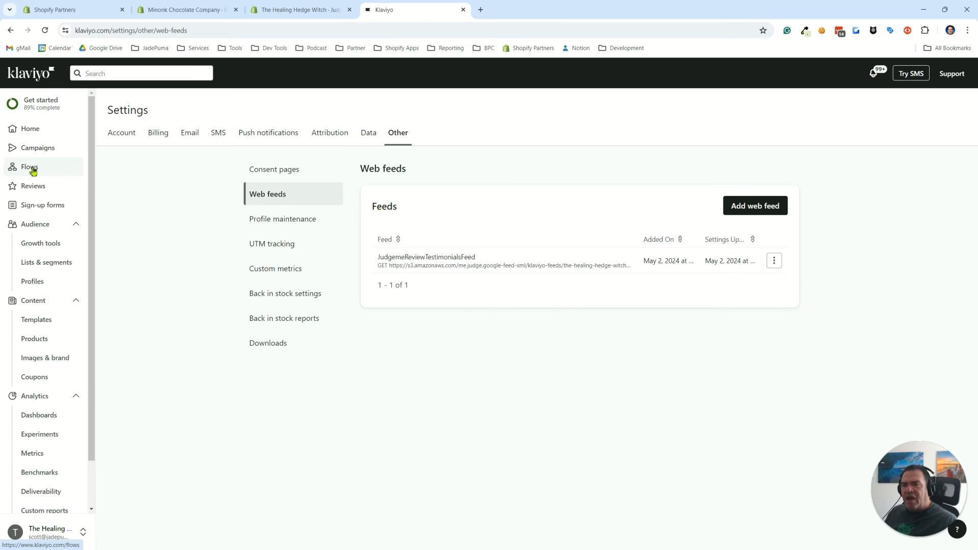
# Open the Welcome Series flow from Flows and scroll to its Customer Reviews email
pyautogui.click(30, 166)
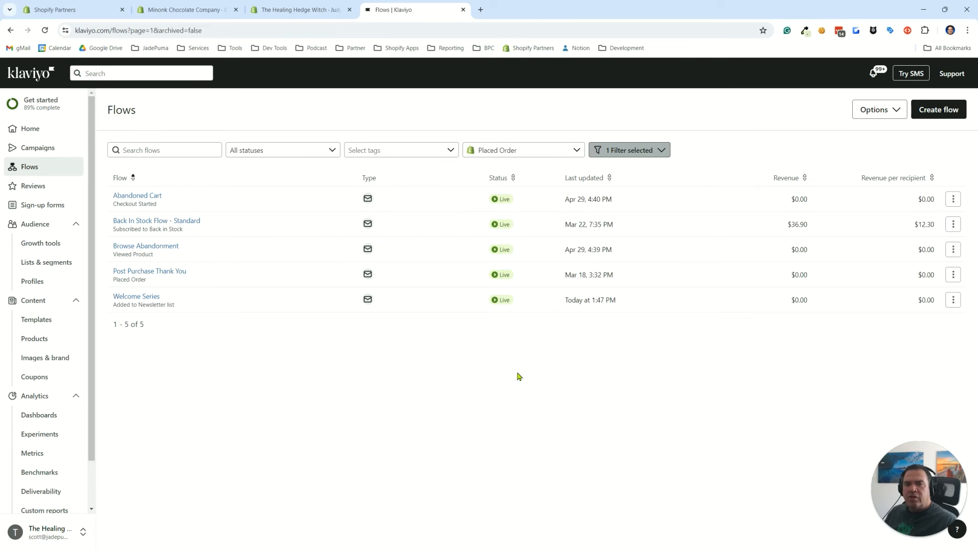
pyautogui.moveTo(149, 271)
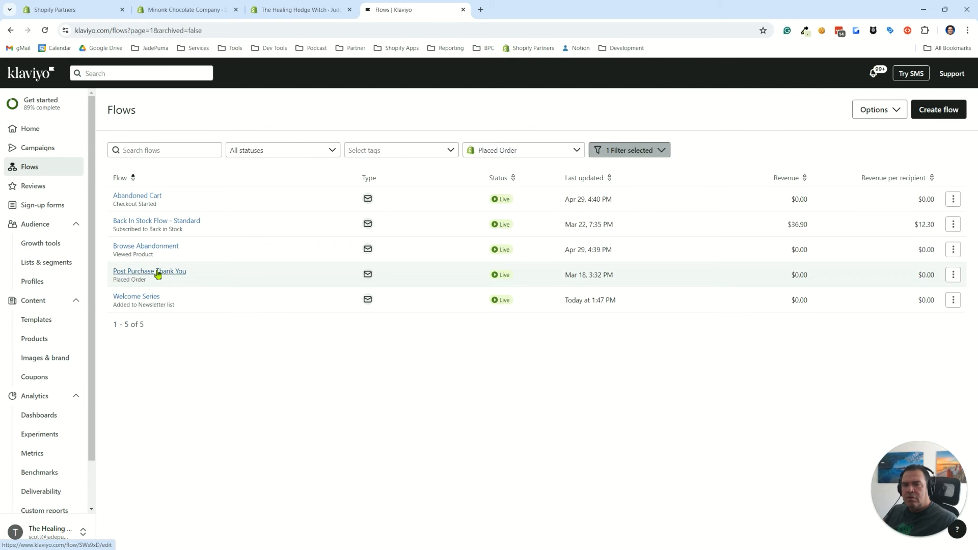
pyautogui.moveTo(140, 301)
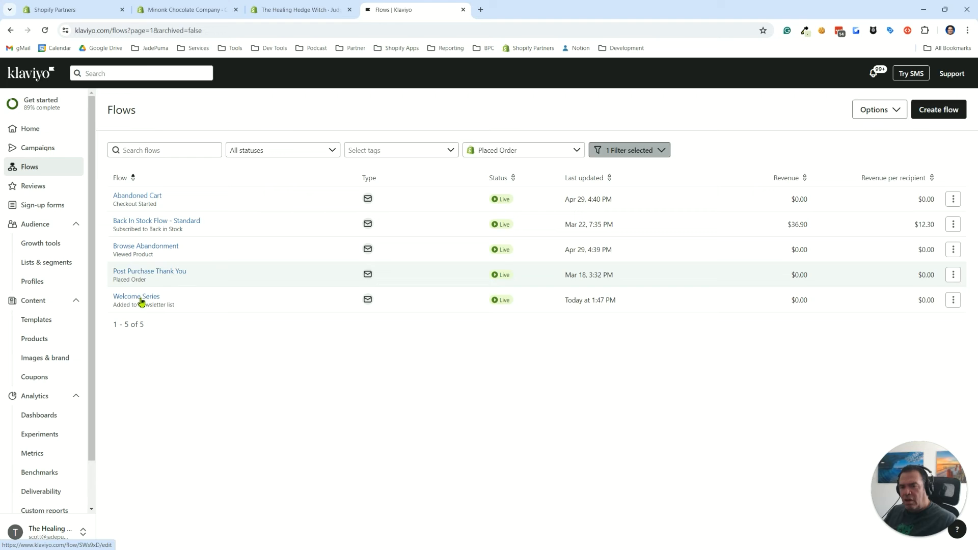
pyautogui.click(136, 296)
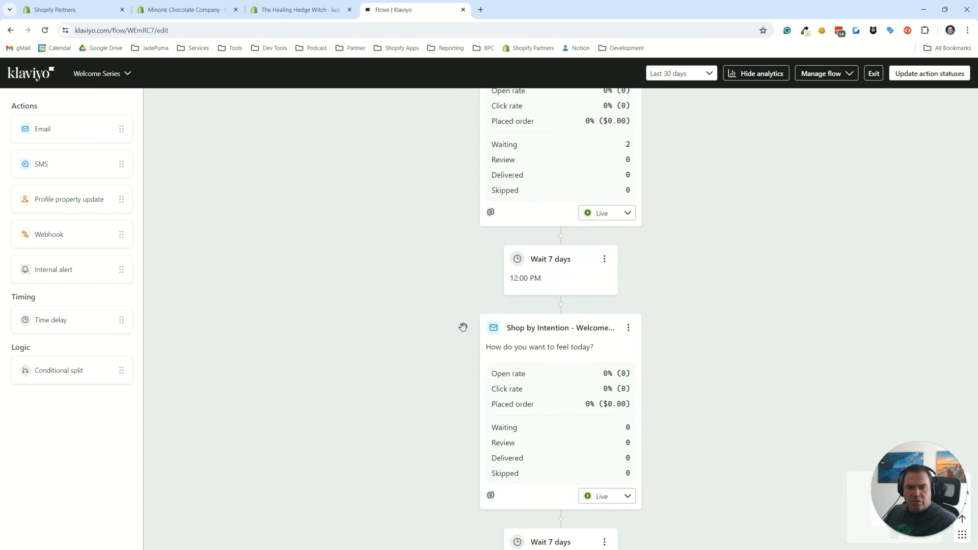
pyautogui.scroll(-3)
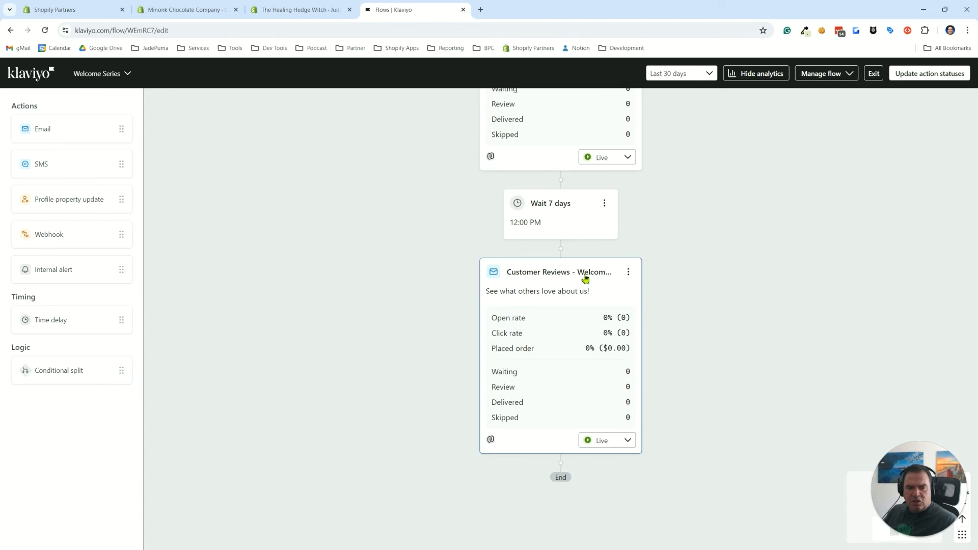
# Open the Customer Reviews email's template for editing from its Email details panel
pyautogui.click(558, 271)
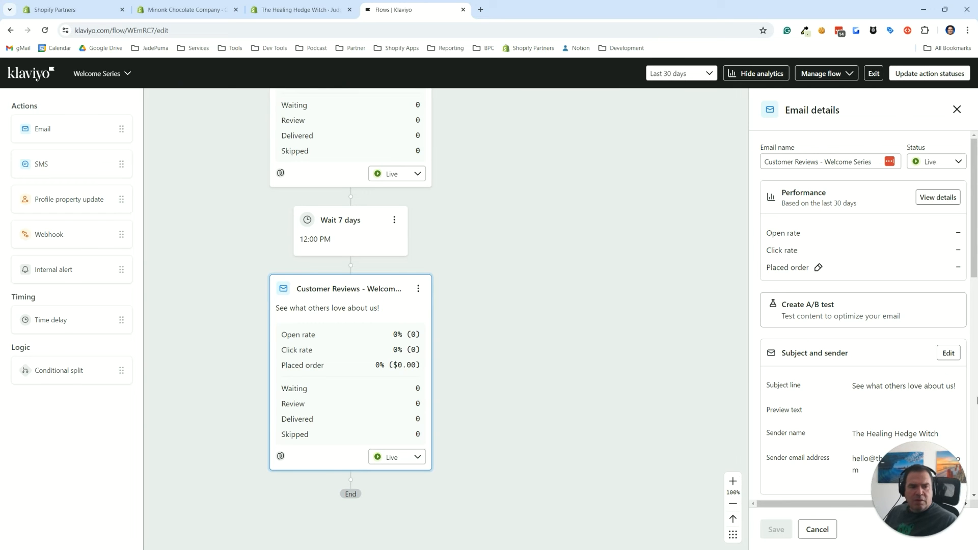
pyautogui.scroll(-3)
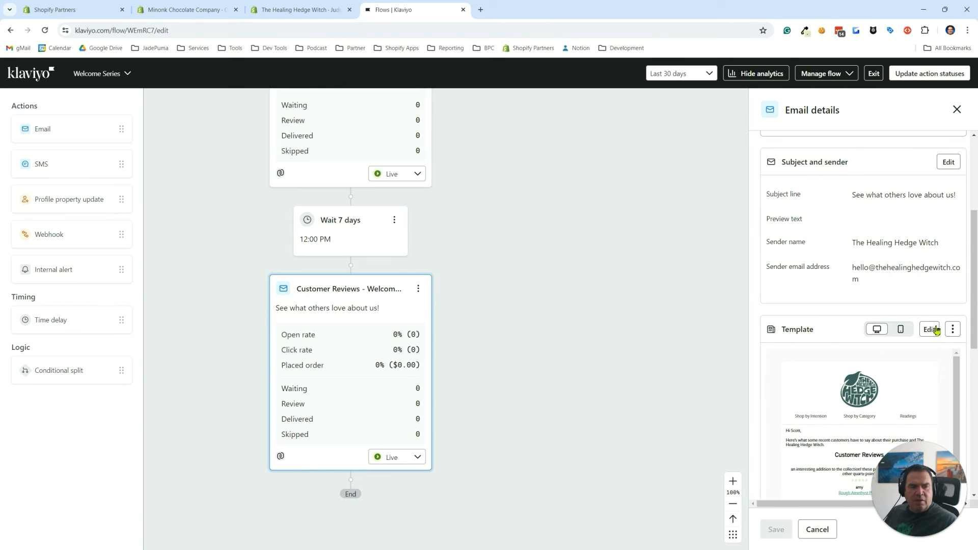
pyautogui.click(929, 329)
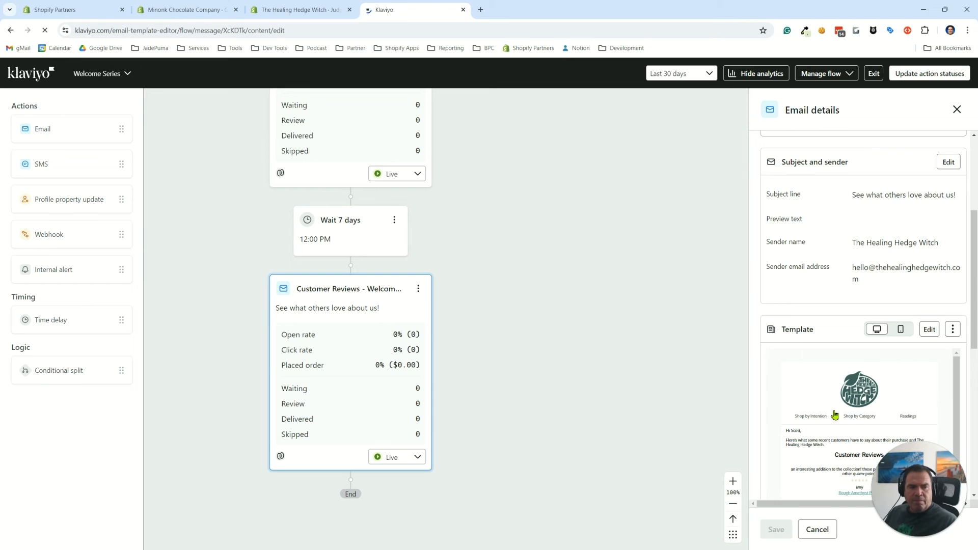
pyautogui.click(930, 329)
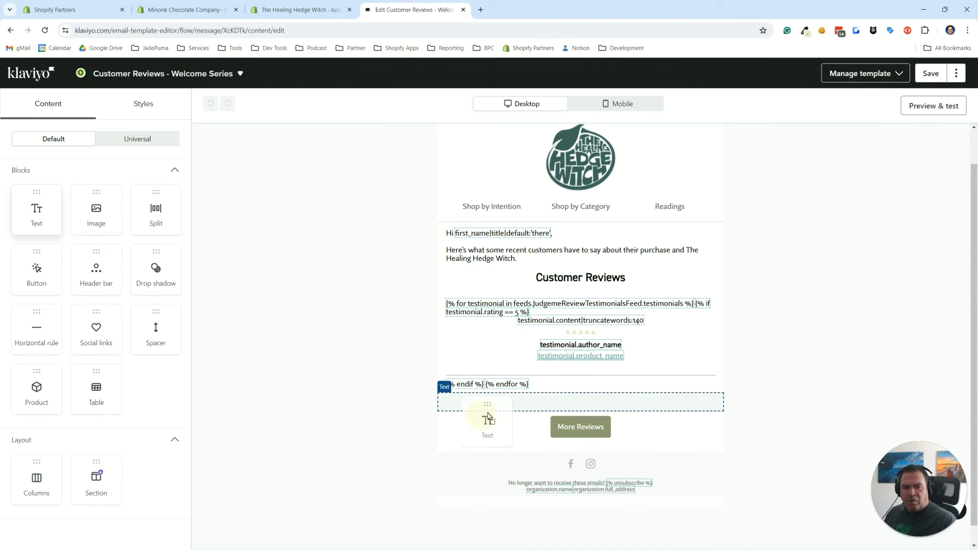
# Copy the Customer Reviews testimonial block's HTML source code to the clipboard
pyautogui.click(487, 419)
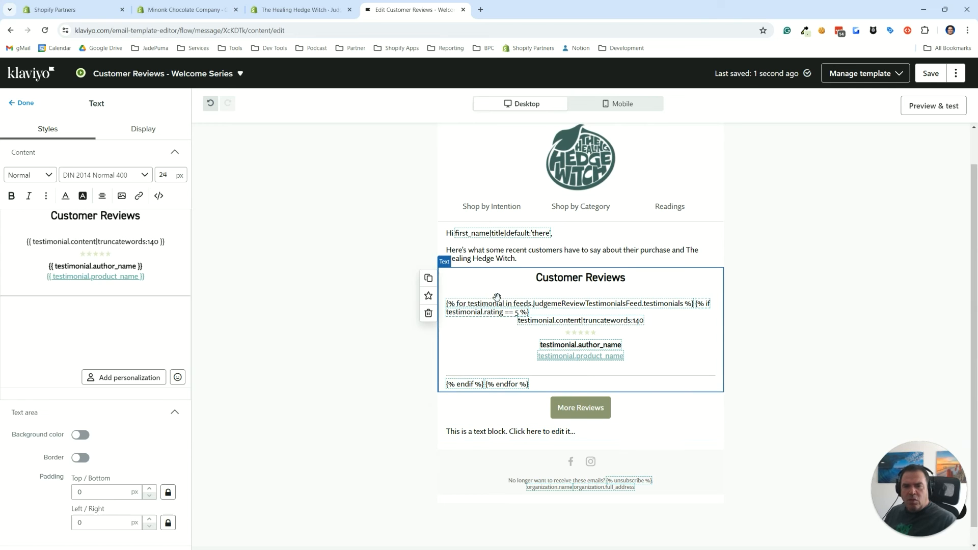
pyautogui.moveTo(159, 196)
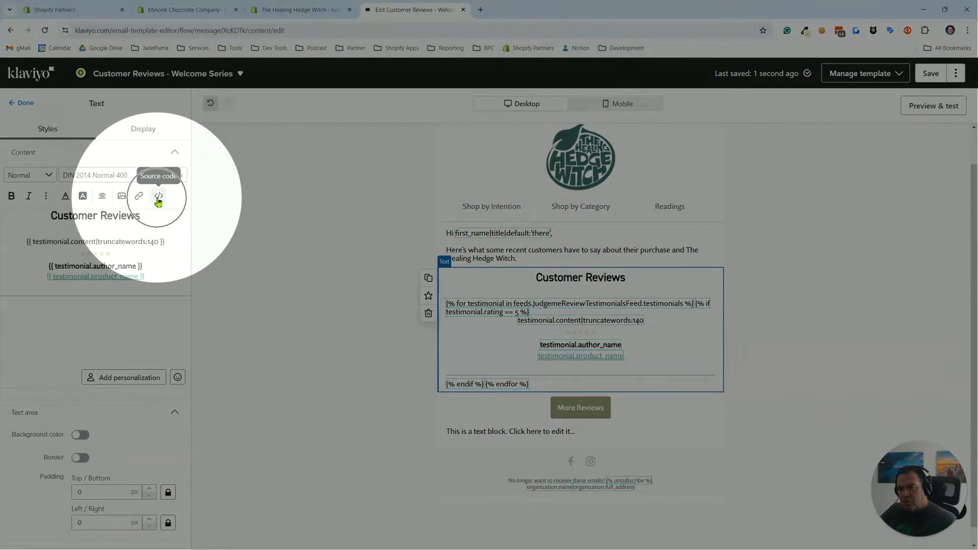
pyautogui.click(159, 196)
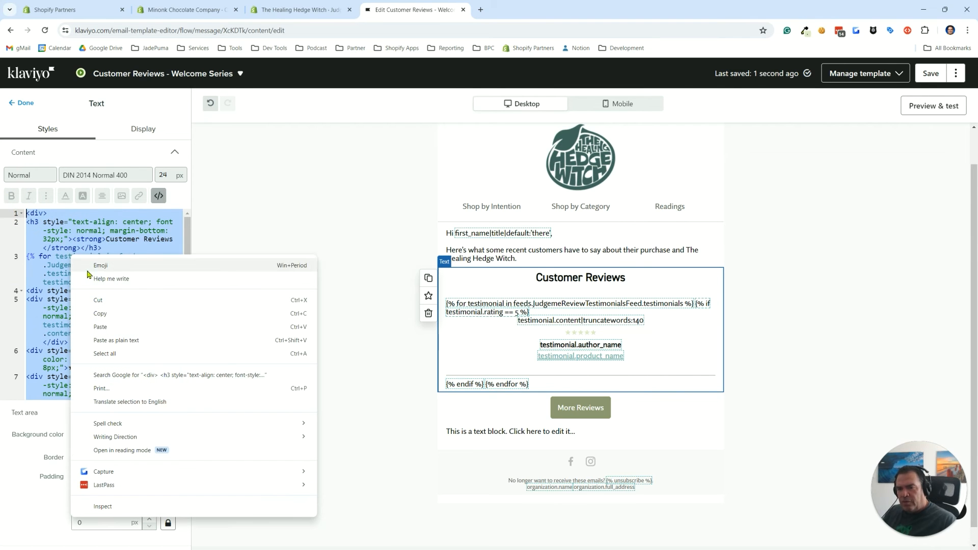
pyautogui.moveTo(99, 314)
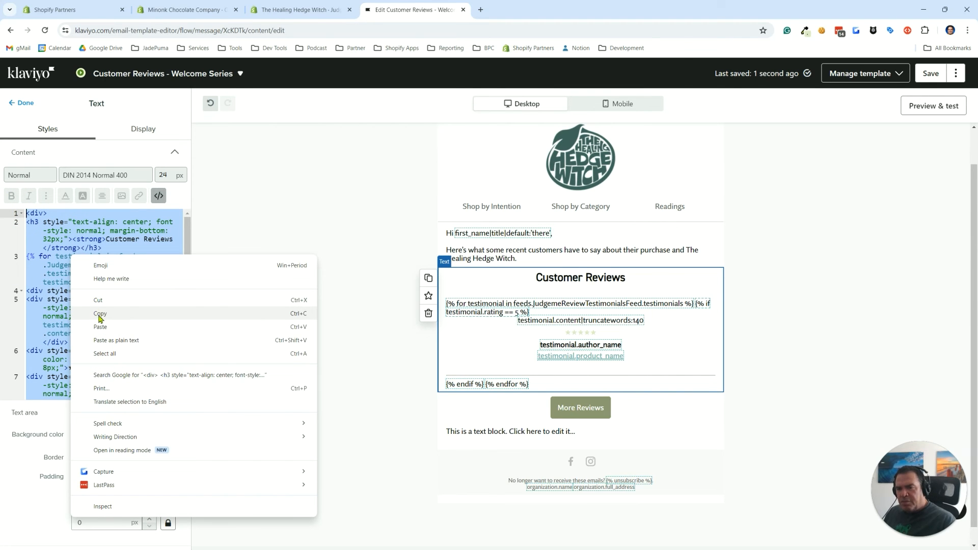
pyautogui.click(100, 313)
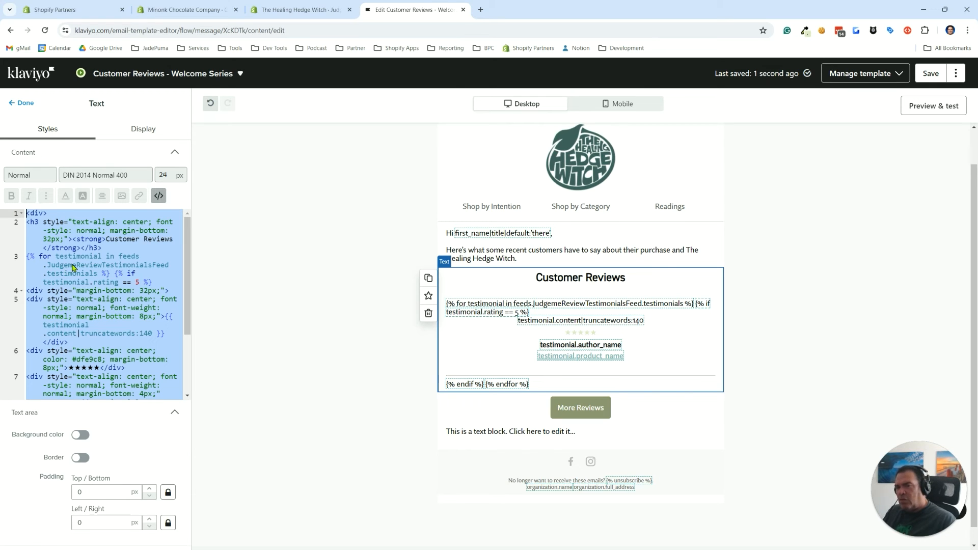
pyautogui.moveTo(82, 275)
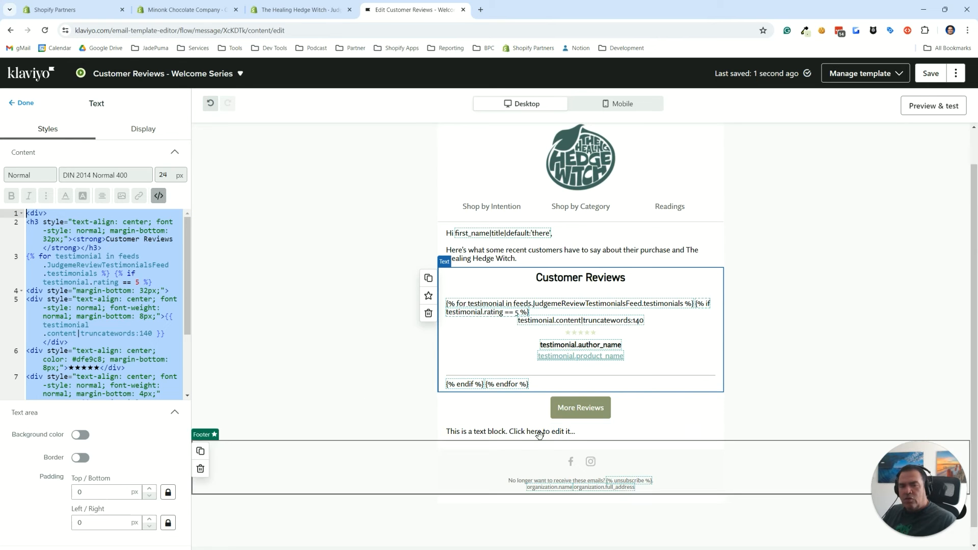
# Paste the copied testimonial HTML into the placeholder text block below More Reviews
pyautogui.click(509, 431)
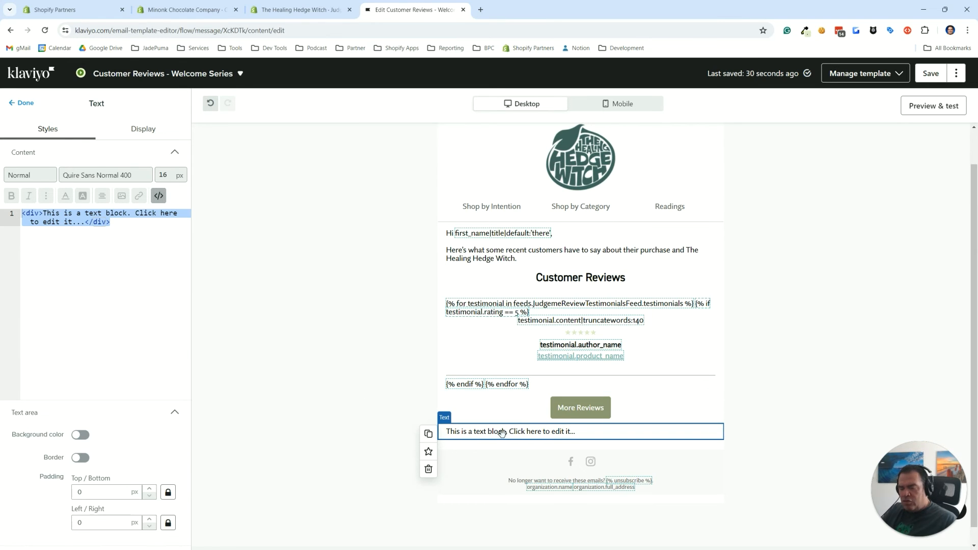
pyautogui.moveTo(158, 196)
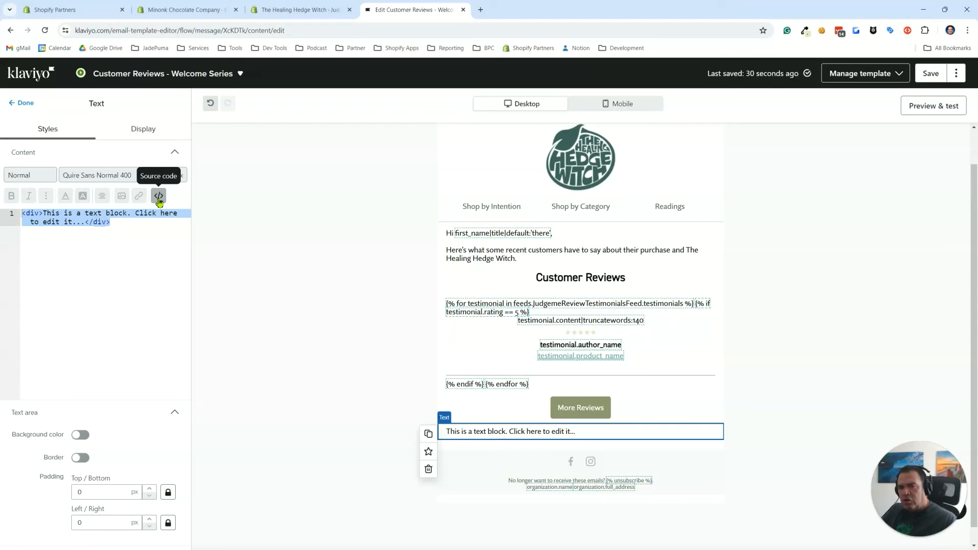
pyautogui.click(159, 196)
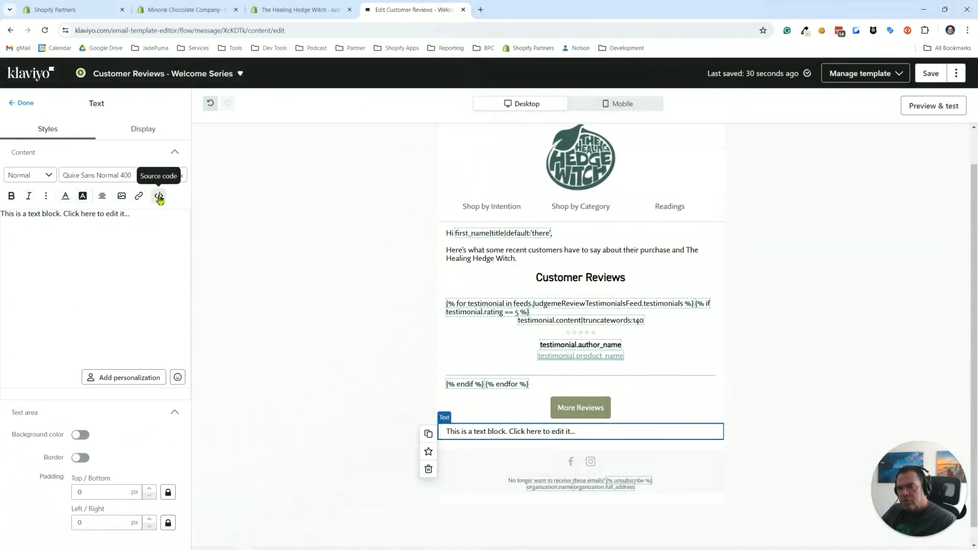
pyautogui.click(159, 196)
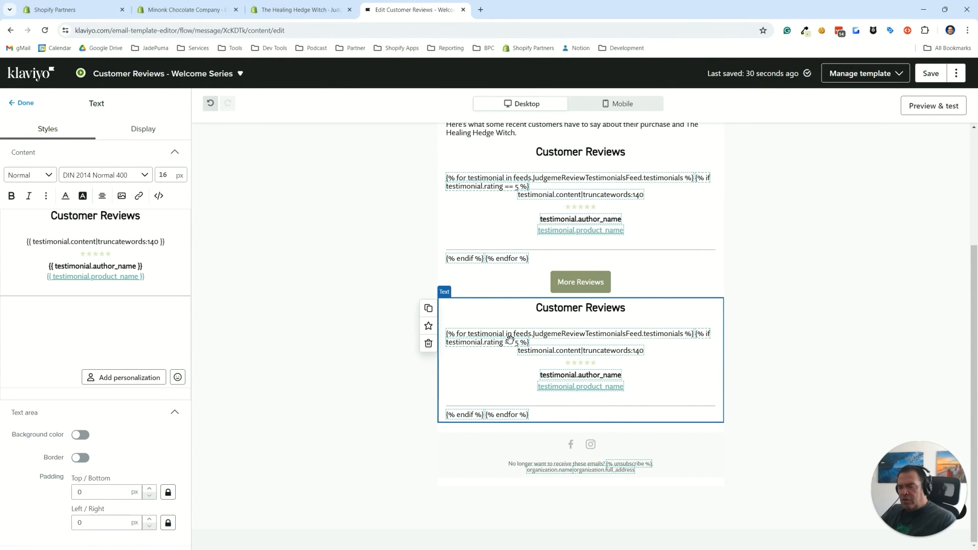
pyautogui.moveTo(934, 105)
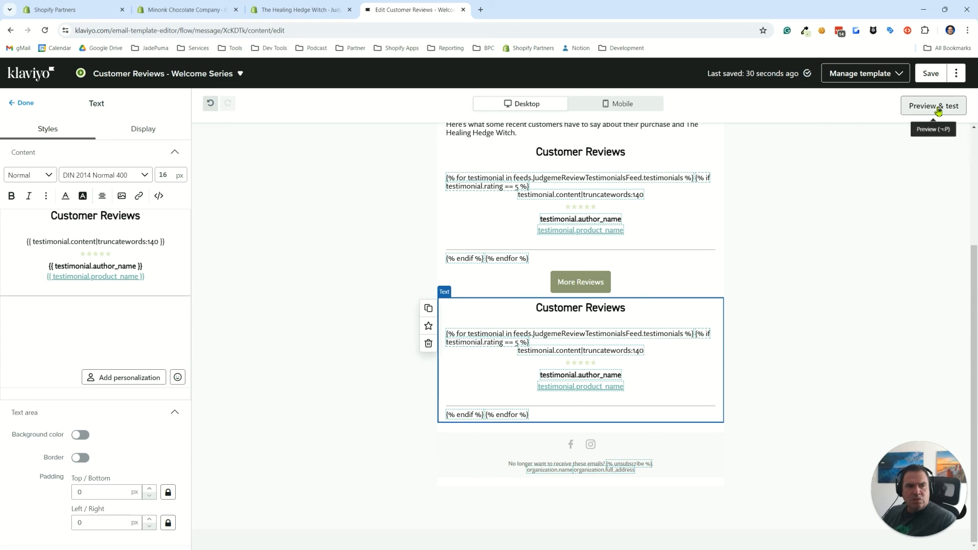
# Preview the email to see real testimonials rendered with reviewer names and product links
pyautogui.click(933, 105)
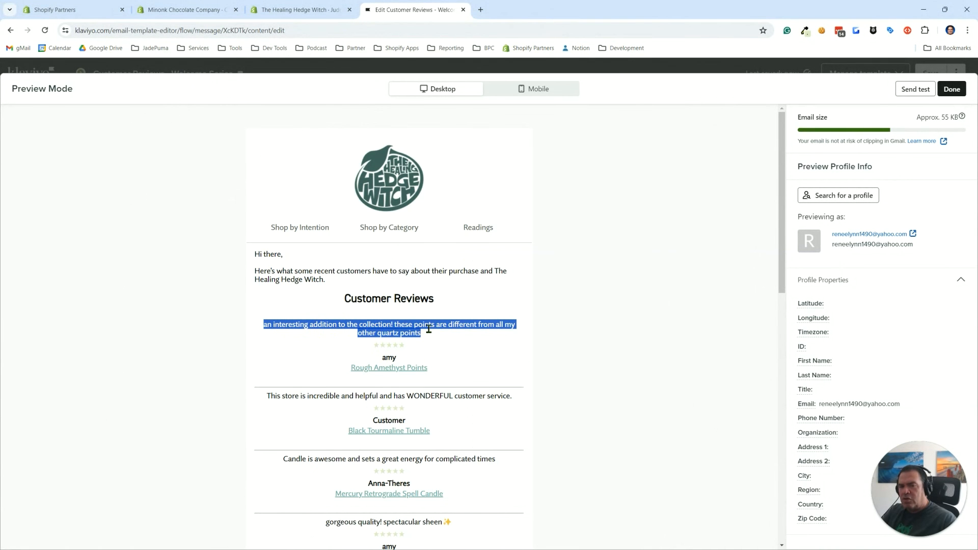
pyautogui.moveTo(400, 347)
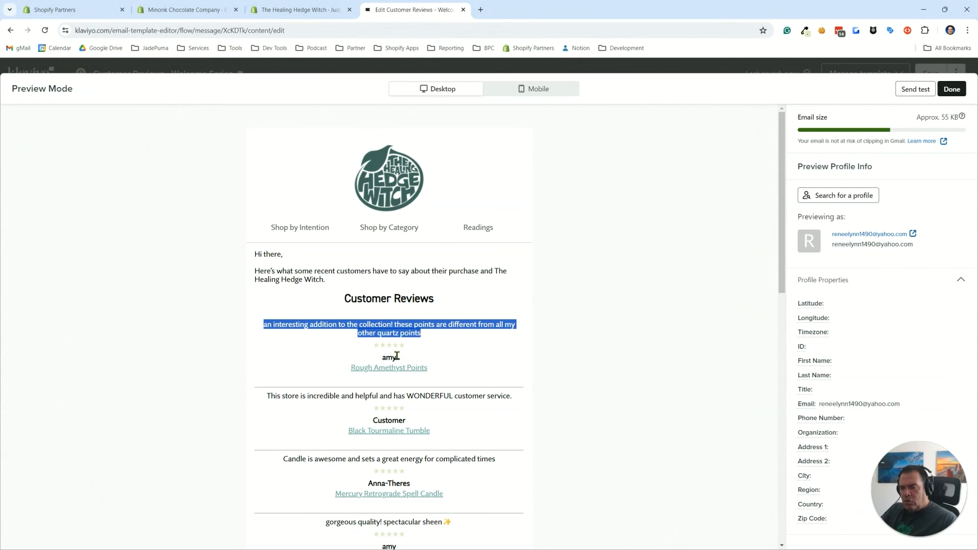
pyautogui.moveTo(392, 375)
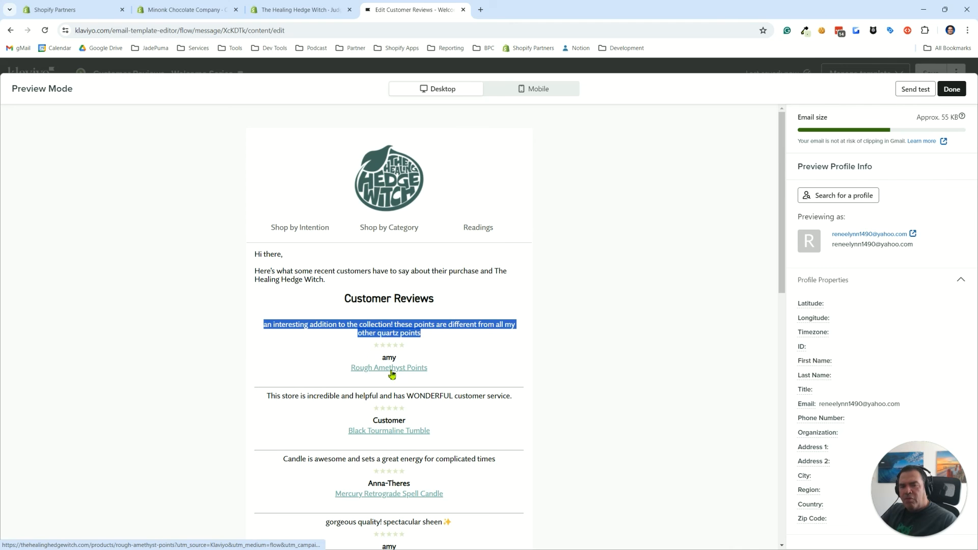
pyautogui.moveTo(236, 252)
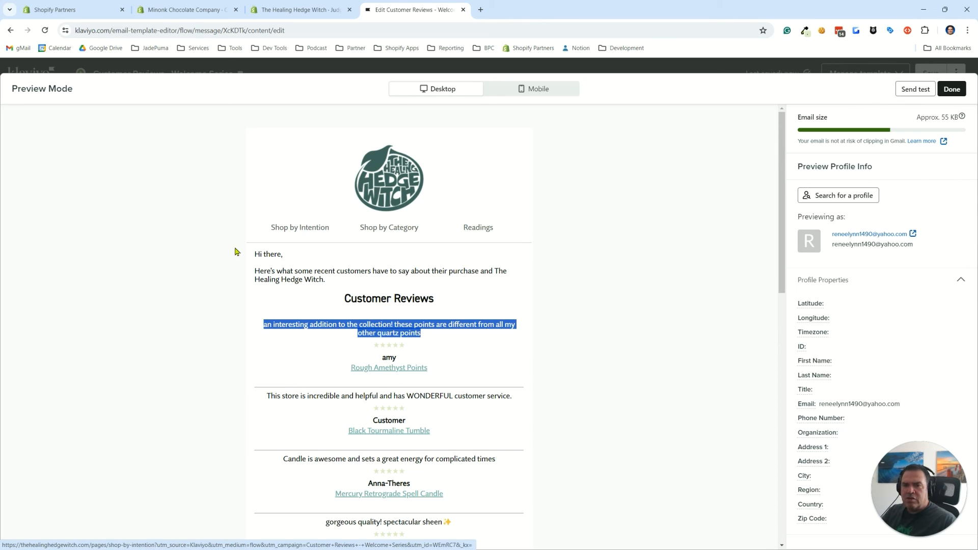
pyautogui.moveTo(952, 88)
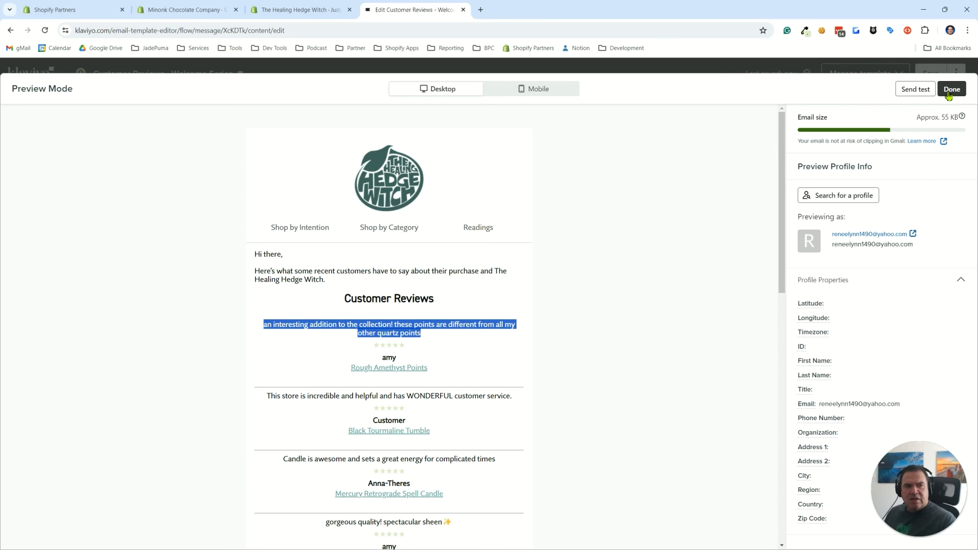
# Exit Preview Mode and return to the editor showing both Customer Reviews sections
pyautogui.click(952, 88)
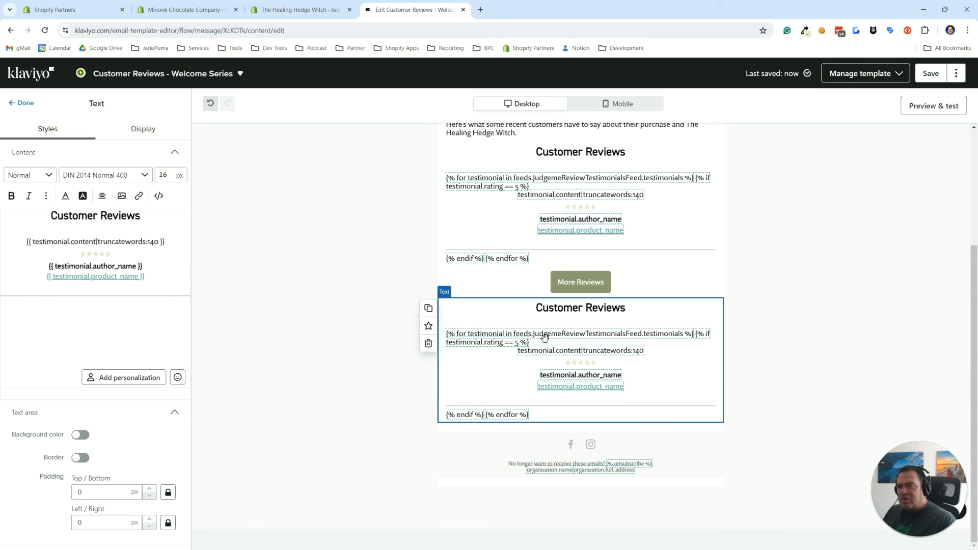
pyautogui.moveTo(547, 335)
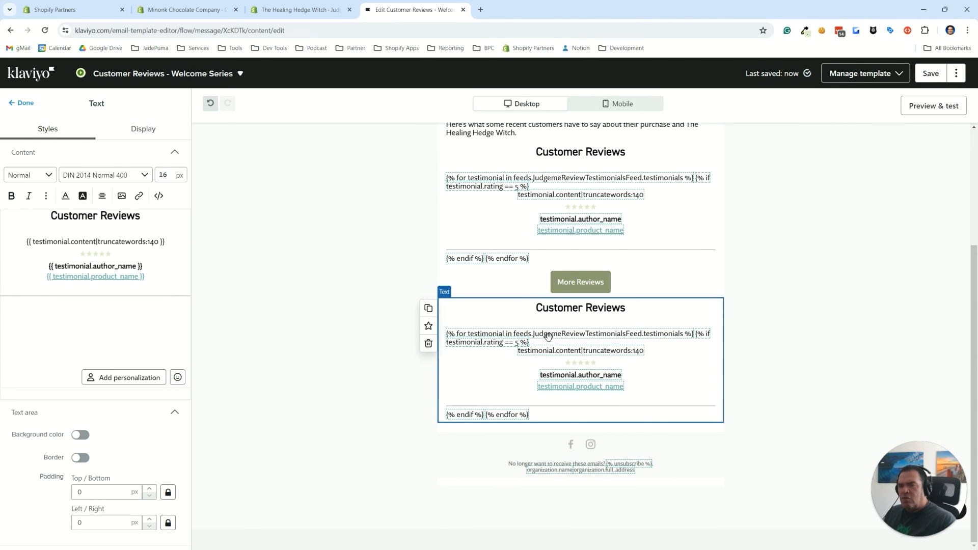
pyautogui.moveTo(559, 337)
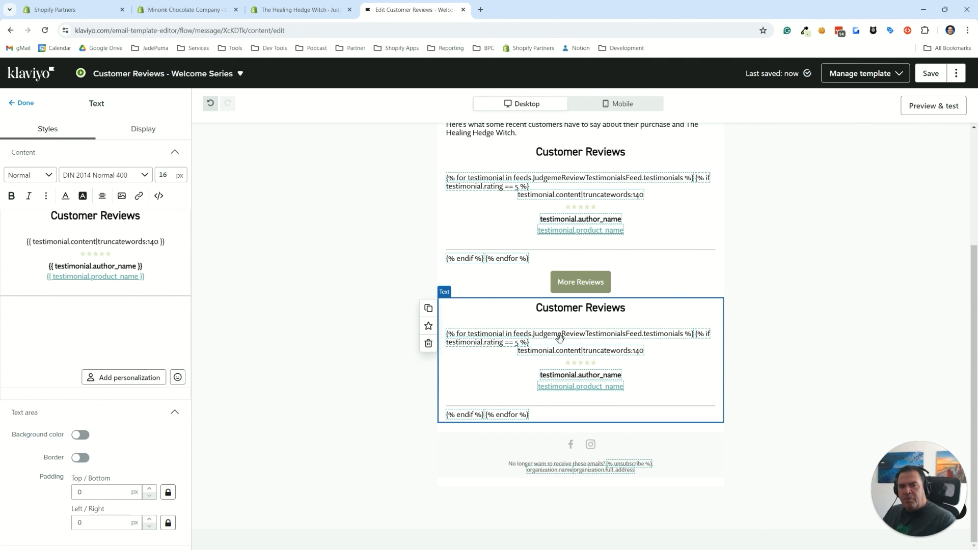
pyautogui.moveTo(559, 337)
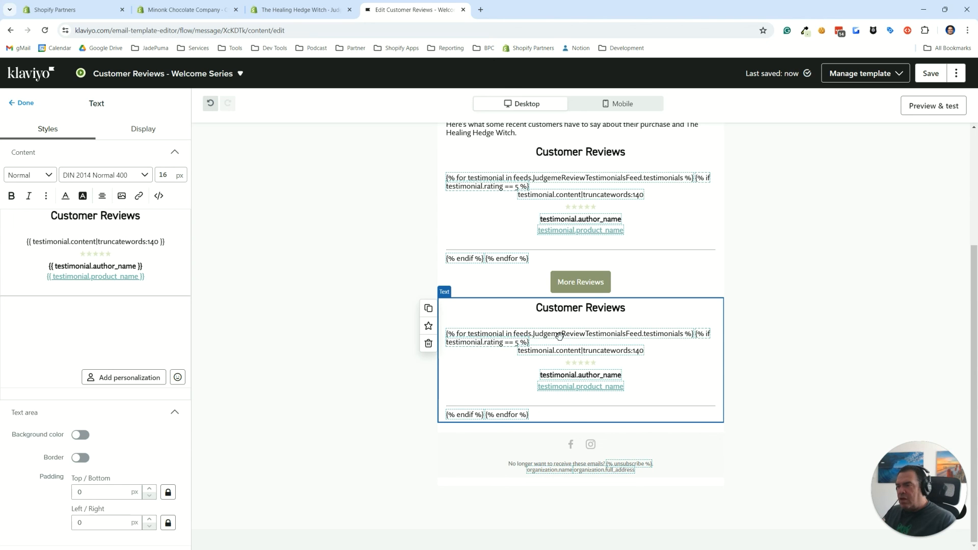
pyautogui.moveTo(546, 320)
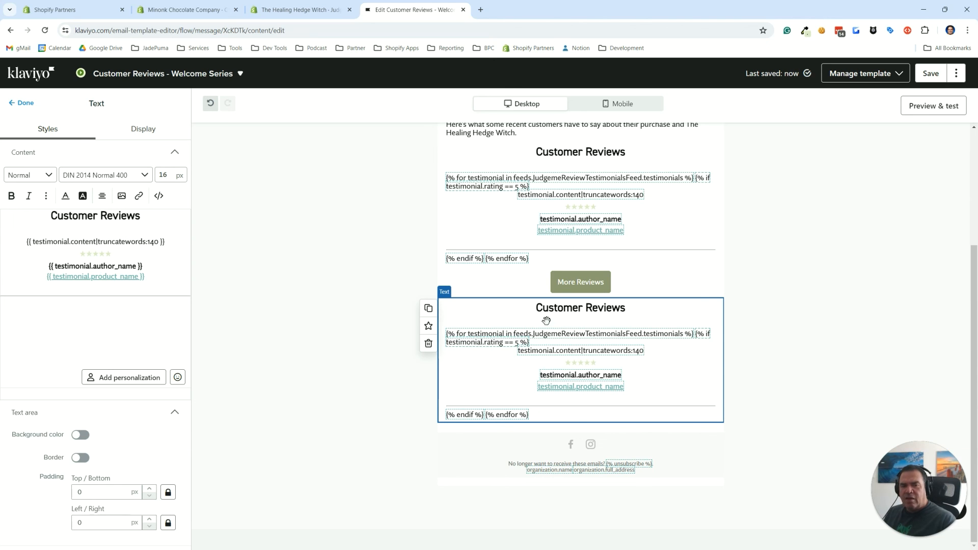
pyautogui.moveTo(538, 327)
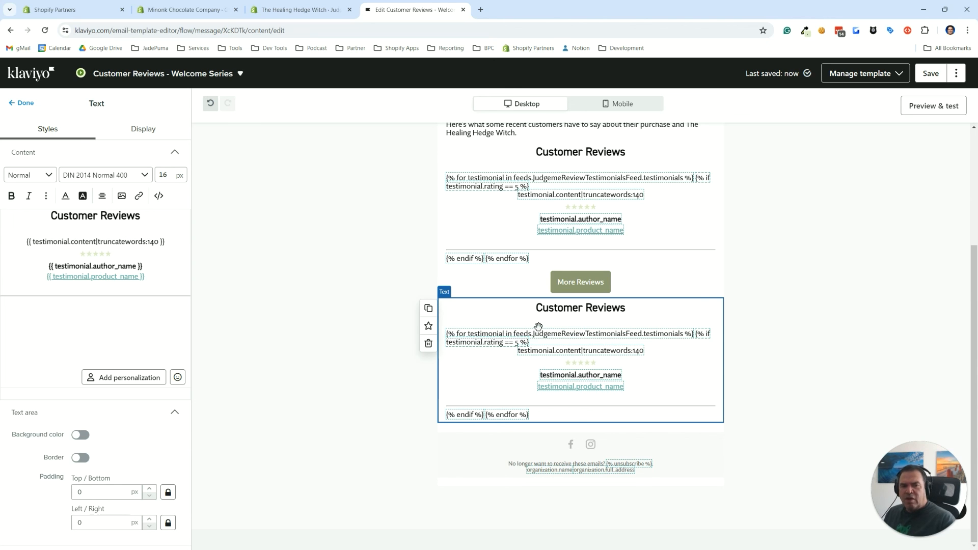
pyautogui.moveTo(625, 343)
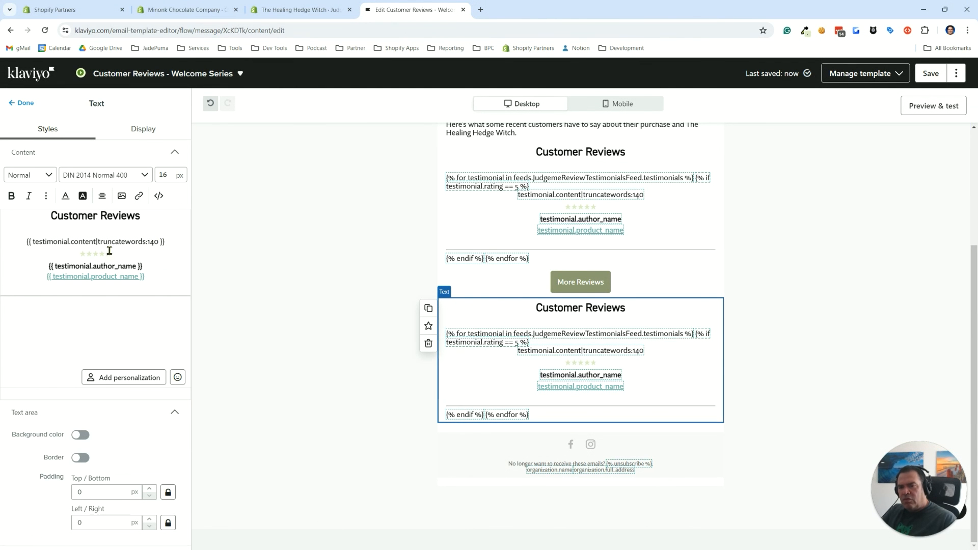
pyautogui.moveTo(148, 241)
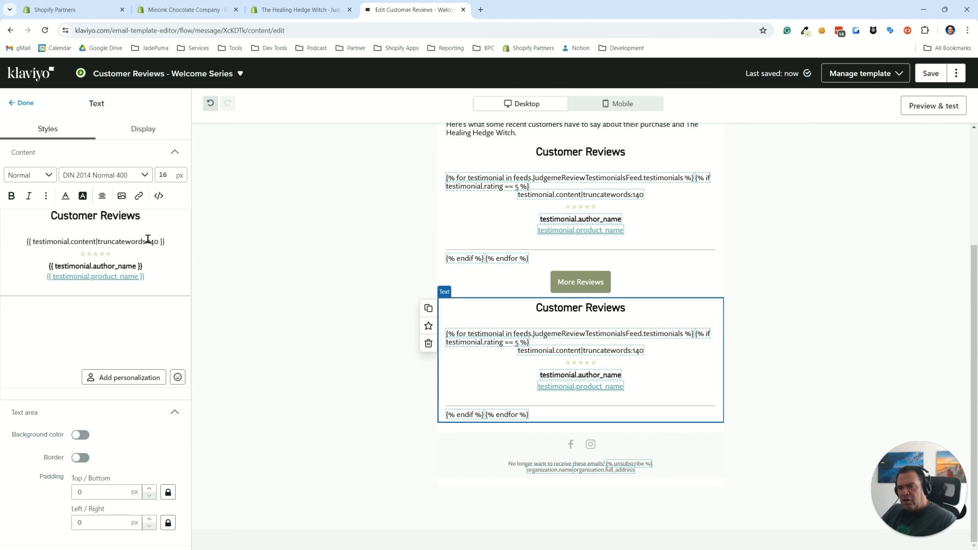
pyautogui.click(159, 196)
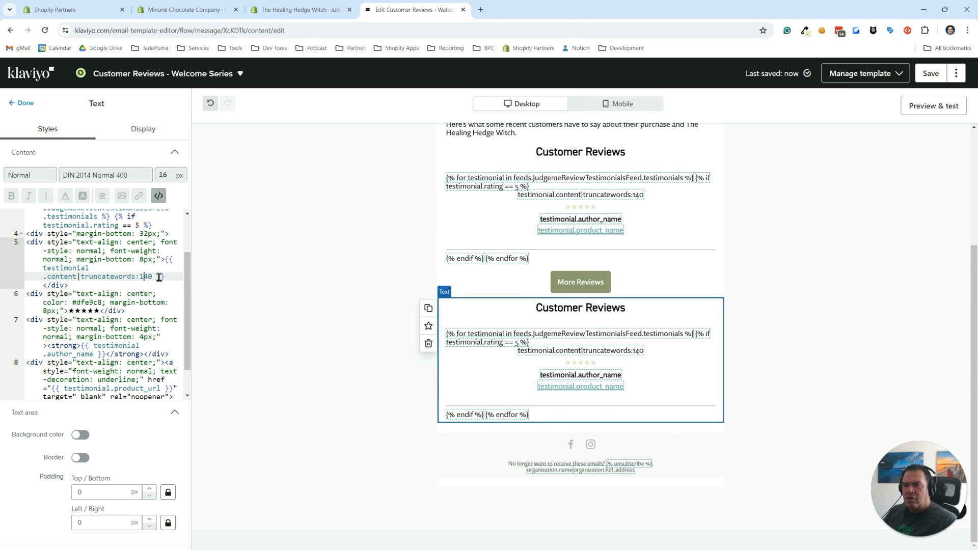
pyautogui.click(159, 195)
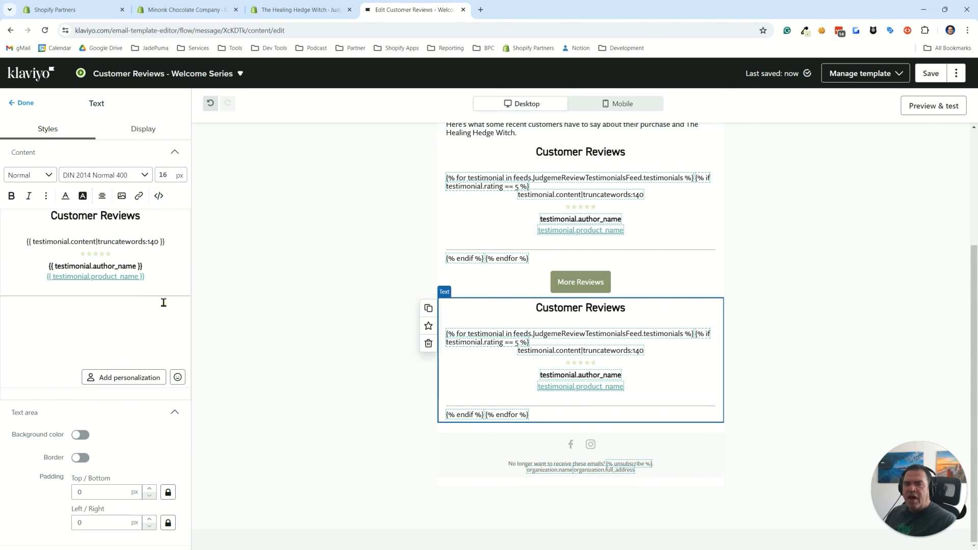
pyautogui.moveTo(130, 304)
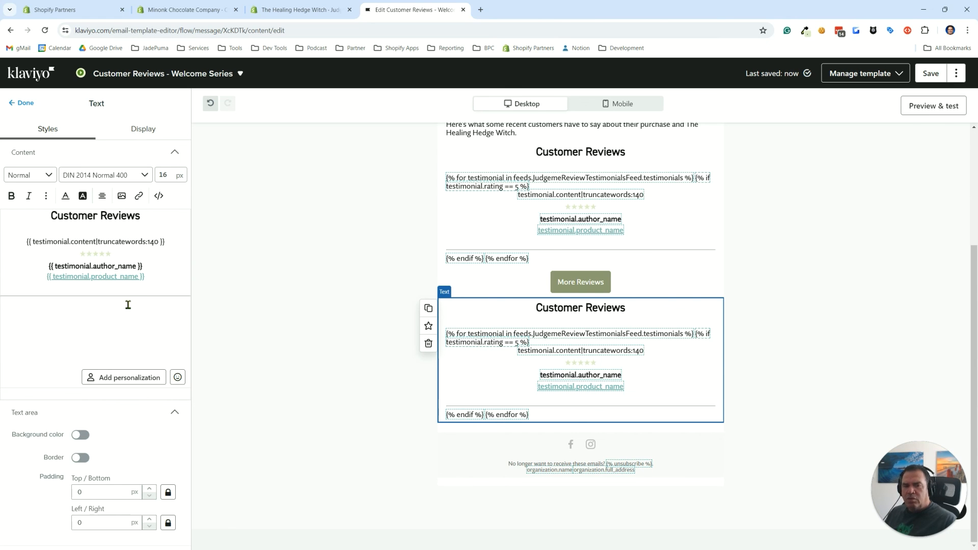
pyautogui.moveTo(147, 294)
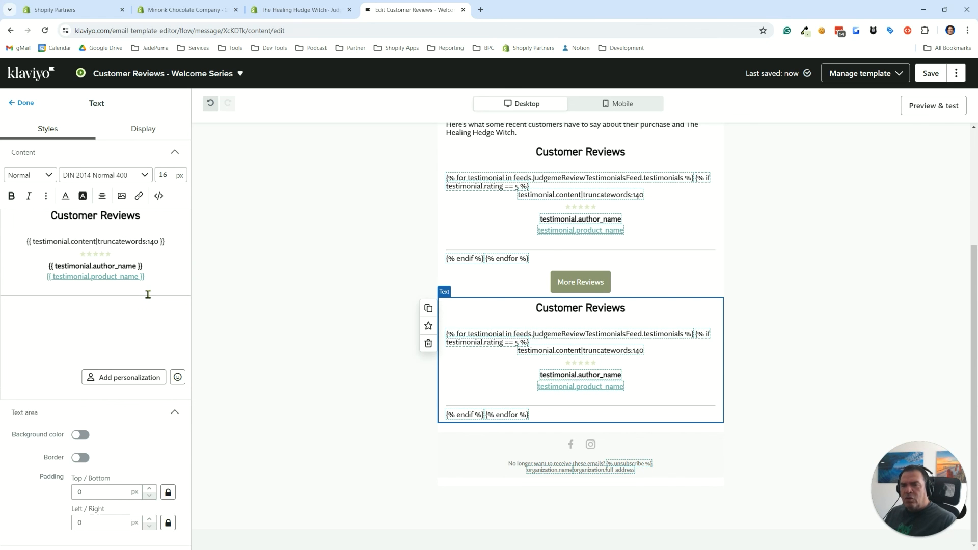
pyautogui.moveTo(158, 300)
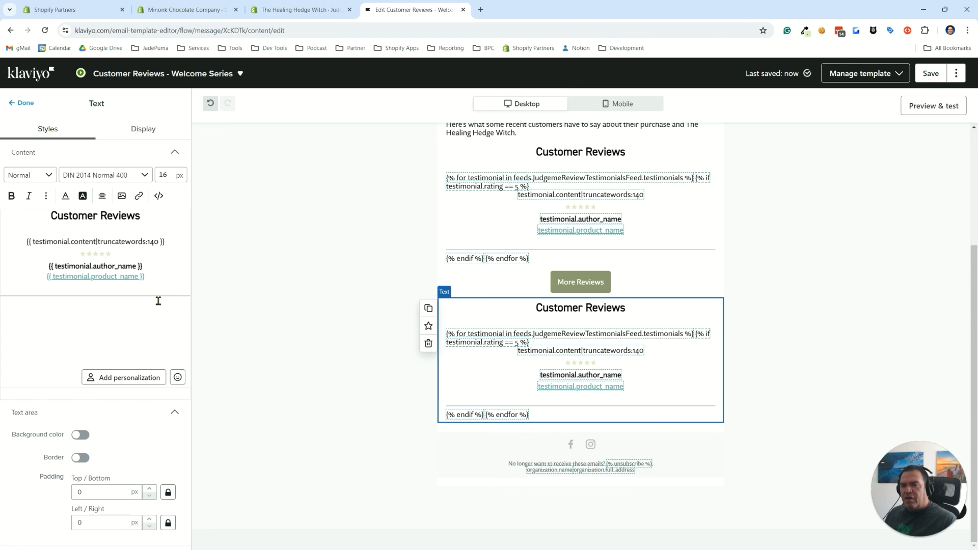